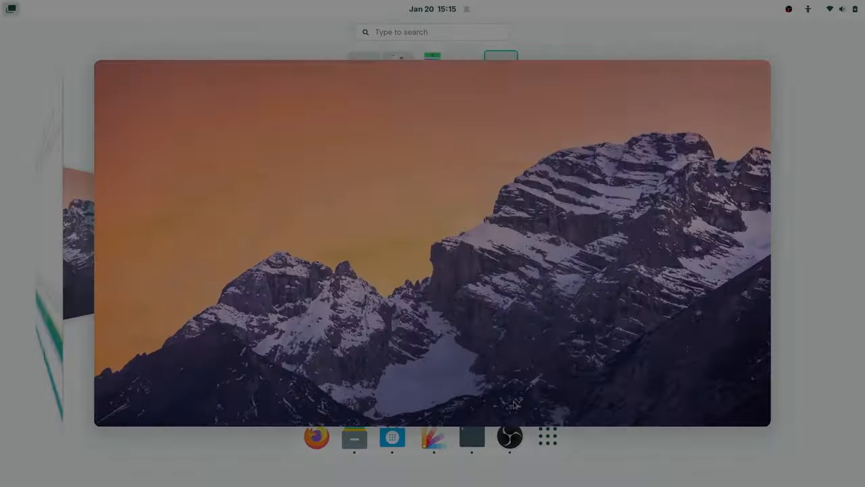
# - Show the application grid and write 'for(int i = 0; i < 5; i++)' in gedit
pyautogui.click(548, 436)
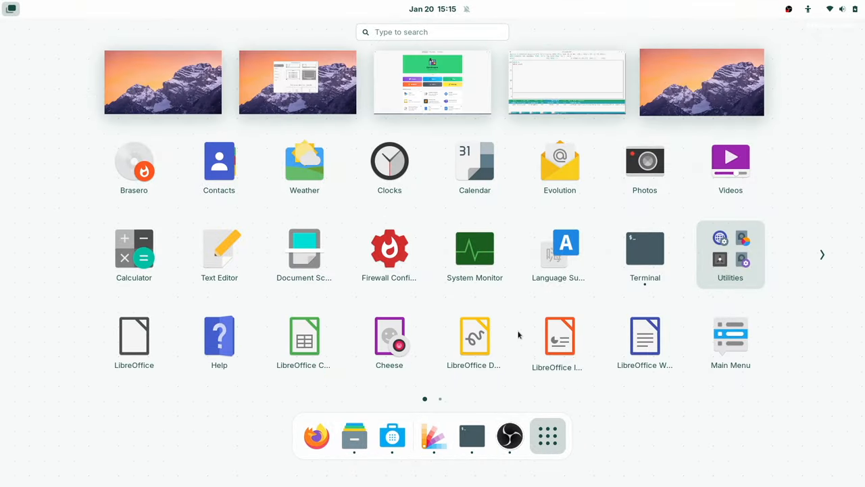
pyautogui.click(730, 248)
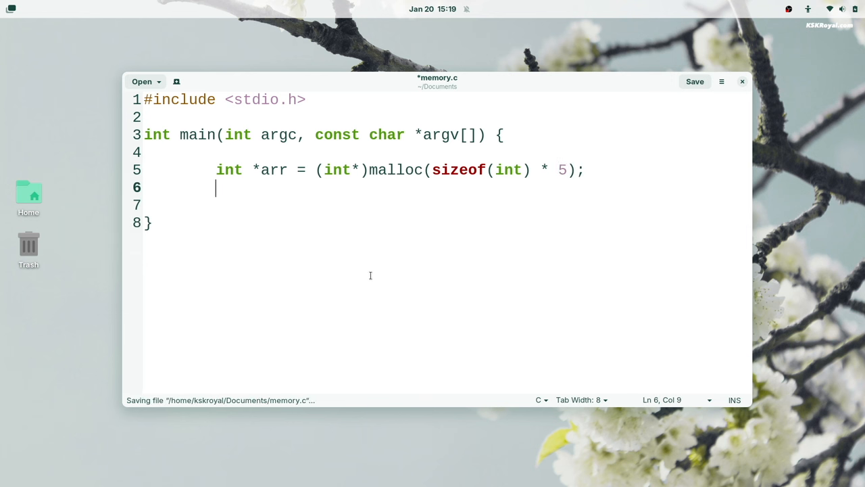
pyautogui.write('for(int i = 0; i < 5; i++)')
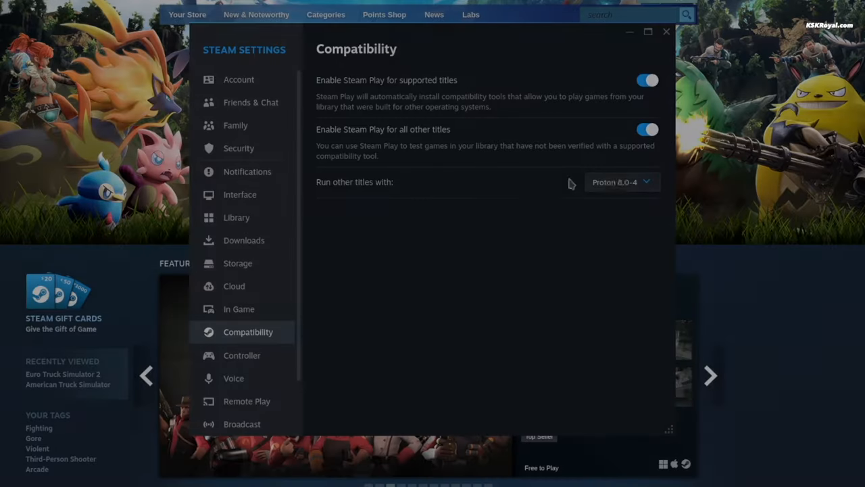
# - Set Steam's 'Run other titles with' option to Proton 7.0-6
pyautogui.click(621, 182)
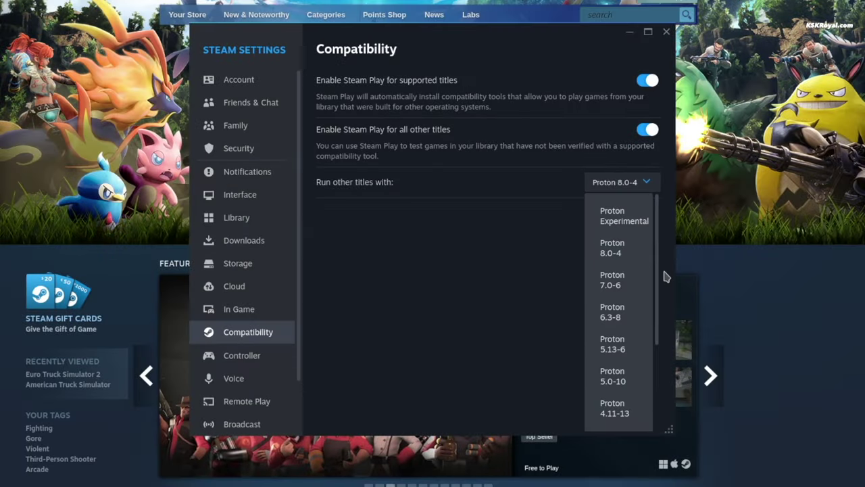
pyautogui.moveTo(623, 290)
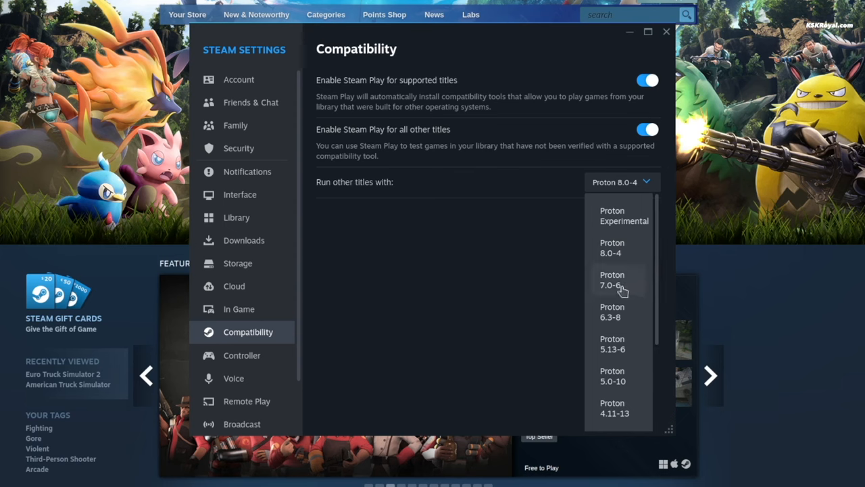
pyautogui.click(612, 280)
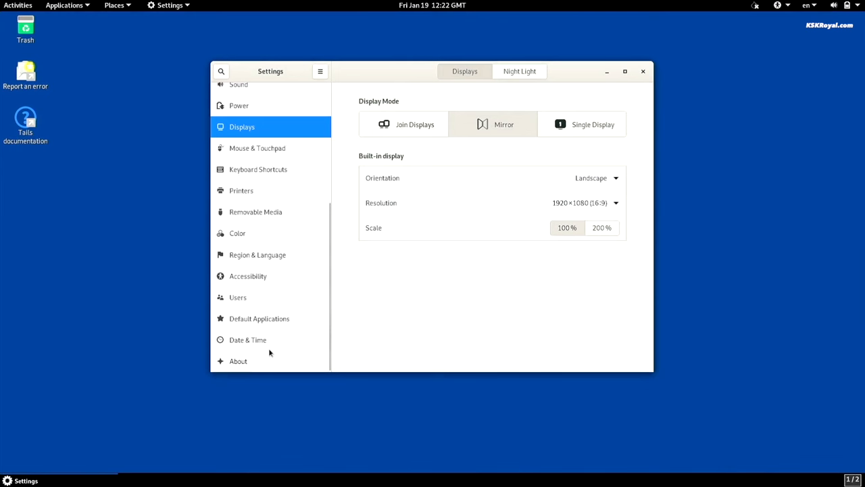
# - Show the About page with Tails OS name, GNOME version and windowing system
pyautogui.click(238, 361)
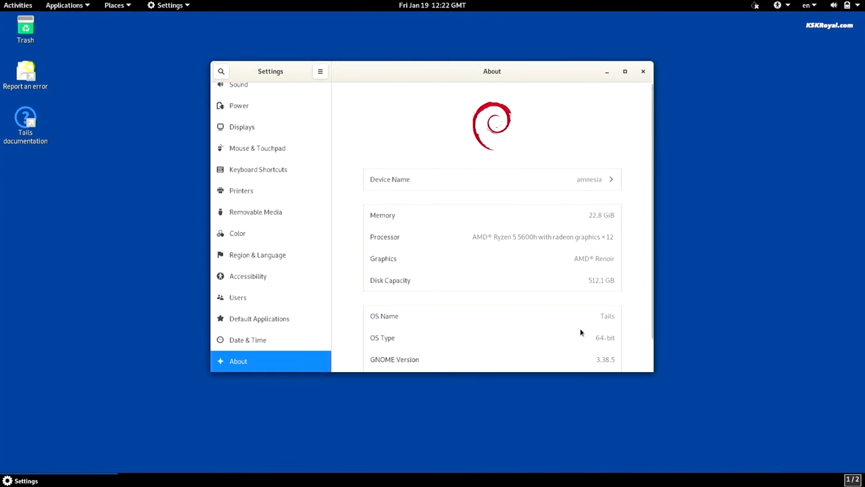
pyautogui.scroll(-3)
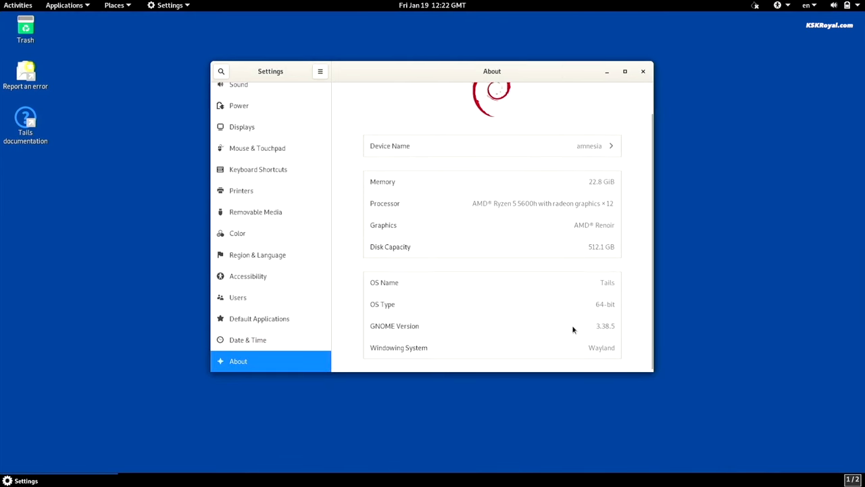
pyautogui.click(643, 71)
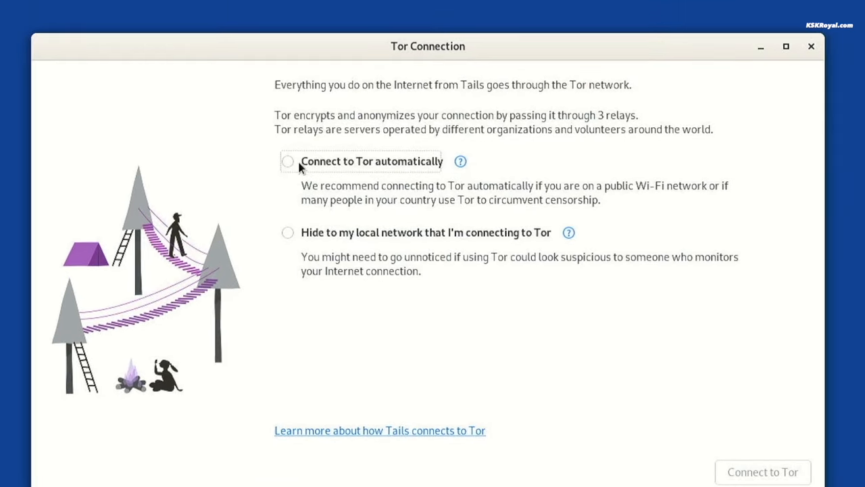
# - Connect to Tor automatically through a default bridge, then tuck the window away
pyautogui.click(288, 161)
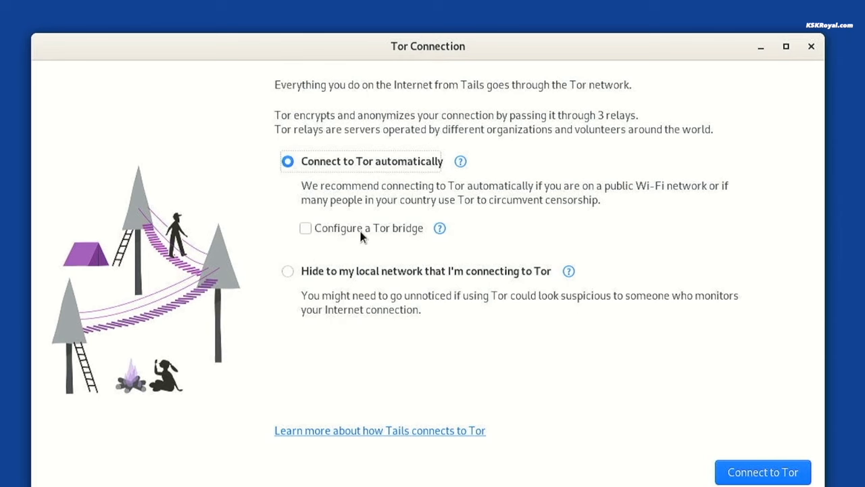
pyautogui.click(305, 228)
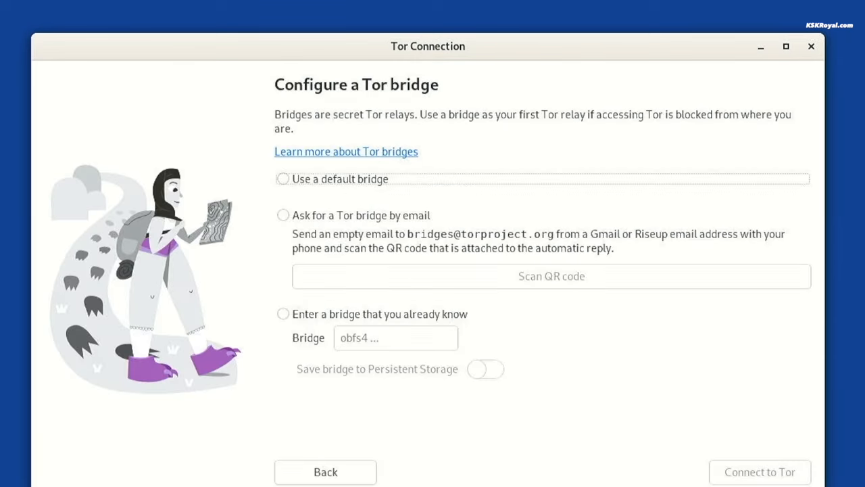
pyautogui.click(763, 471)
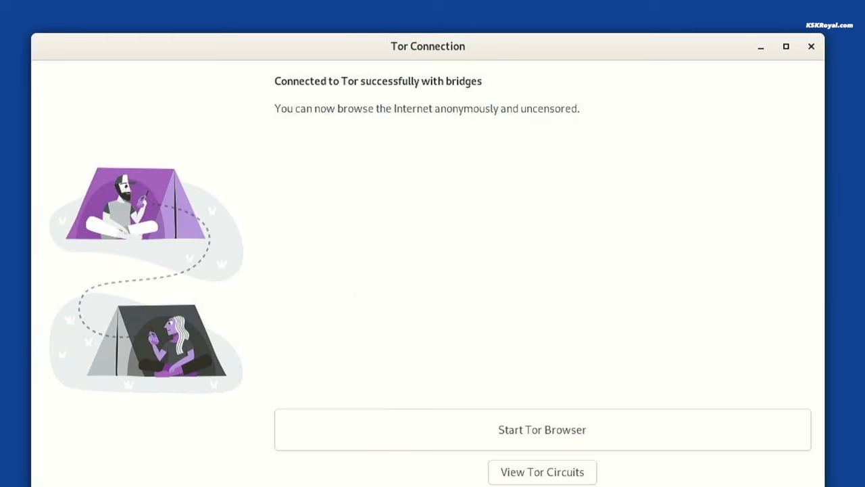
pyautogui.moveTo(608, 430)
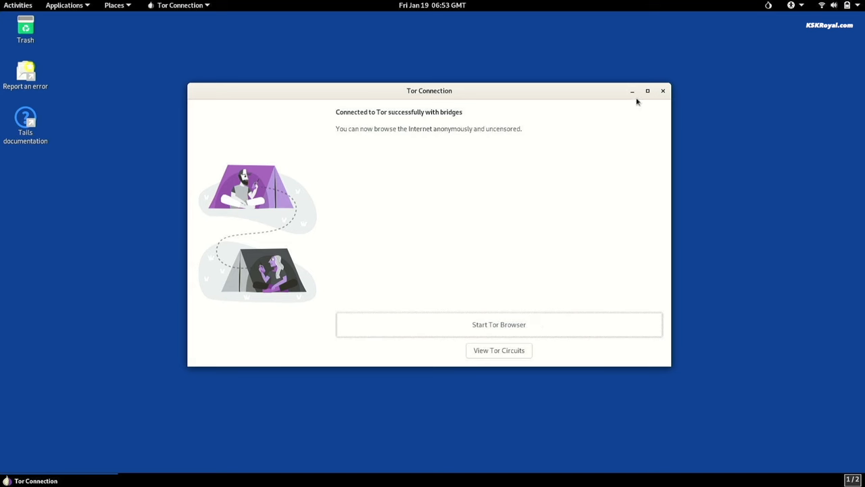
pyautogui.click(498, 324)
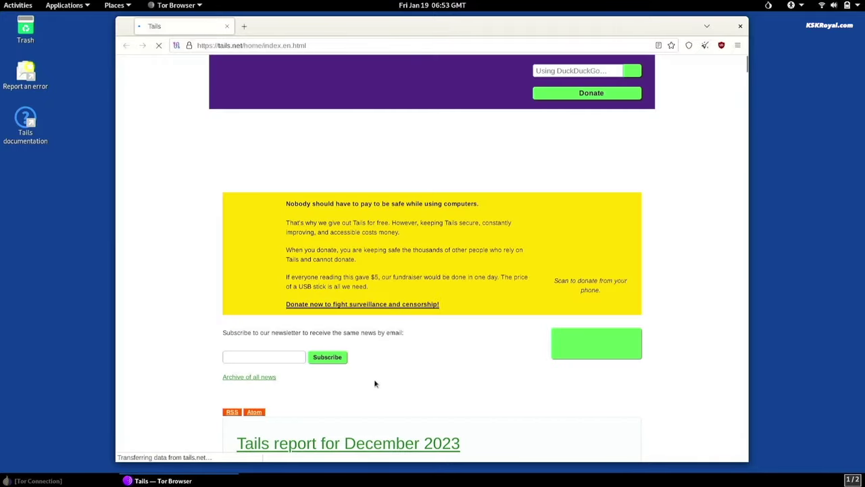
# - Scroll through the Tails homepage and the kernel.org page in the second tab
pyautogui.scroll(-3)
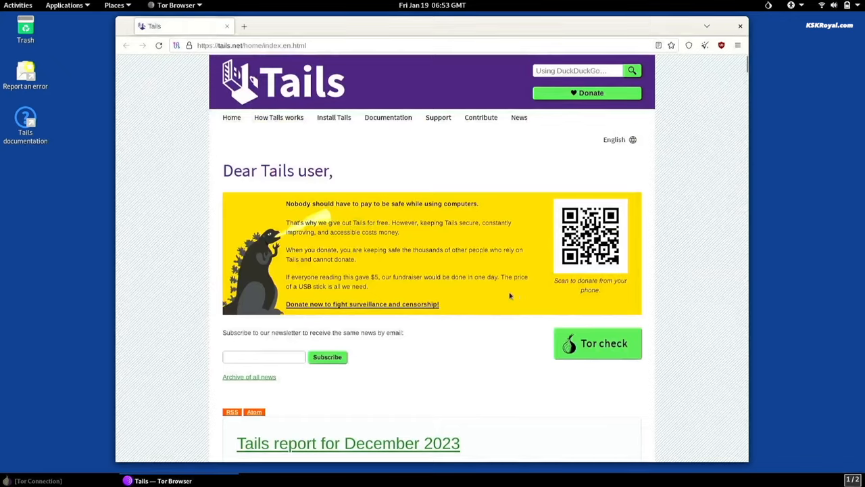
pyautogui.scroll(-3)
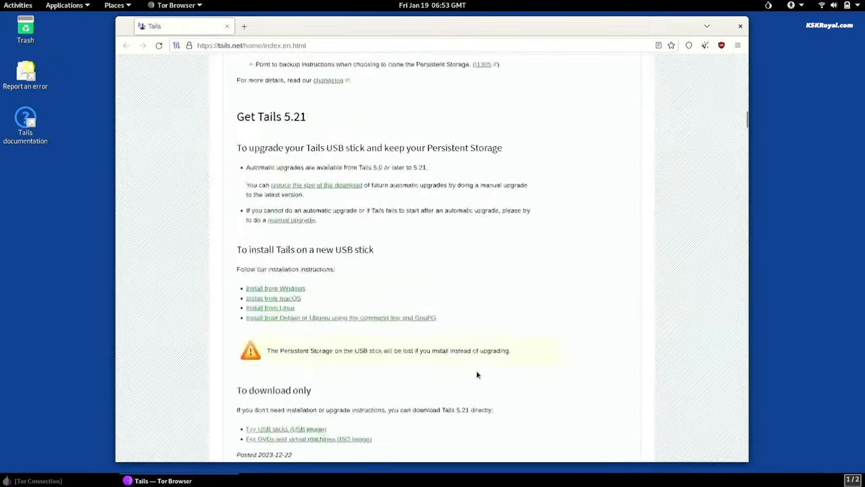
pyautogui.scroll(-3)
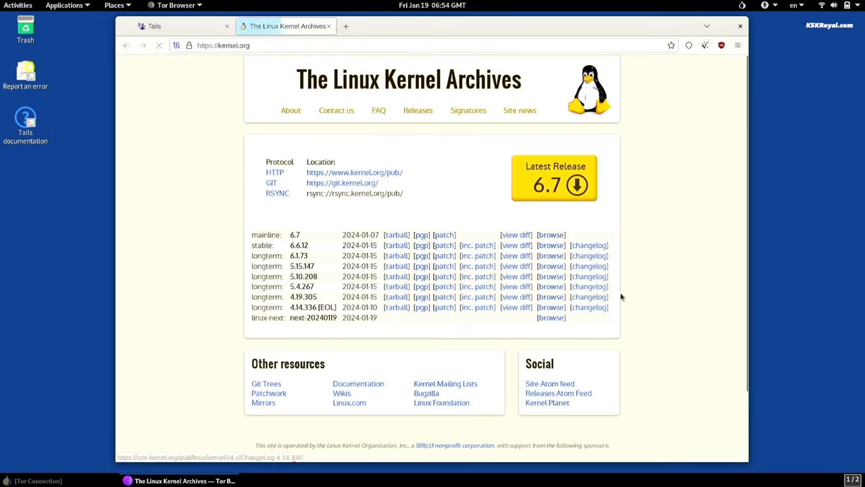
pyautogui.scroll(-3)
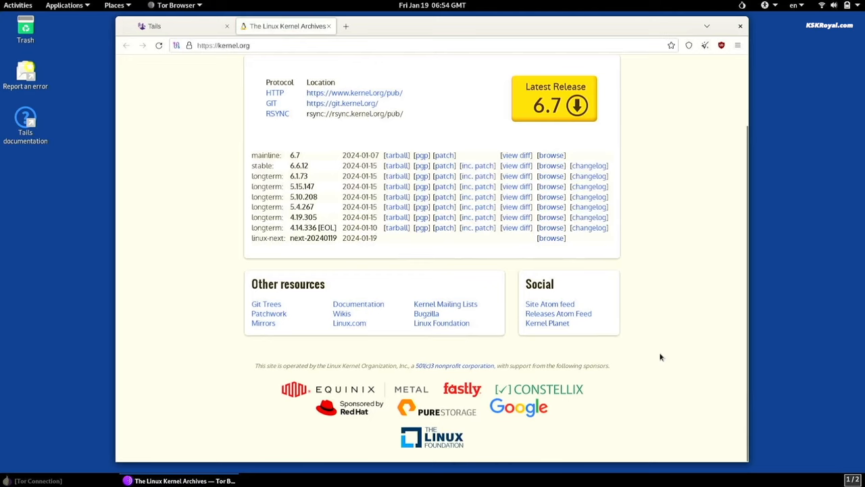
pyautogui.scroll(3)
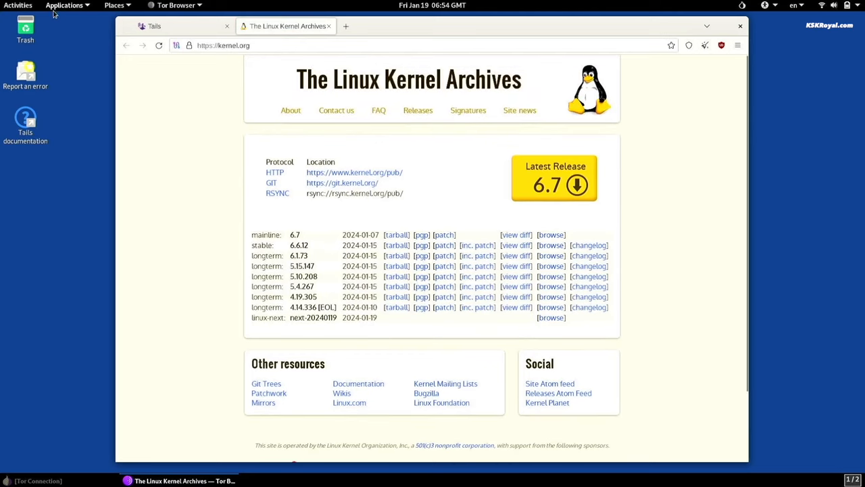
# - Launch Persistent Storage from the applications list and reach the Tor Browser Bookmarks setting
pyautogui.click(64, 6)
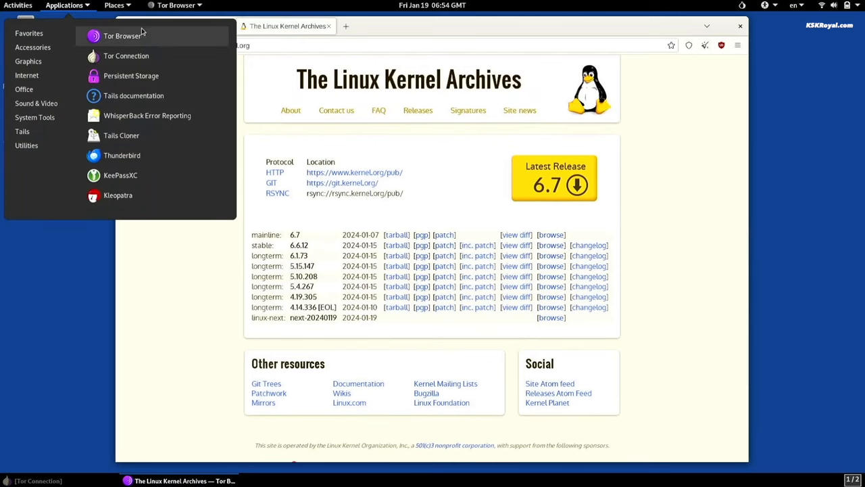
pyautogui.moveTo(143, 143)
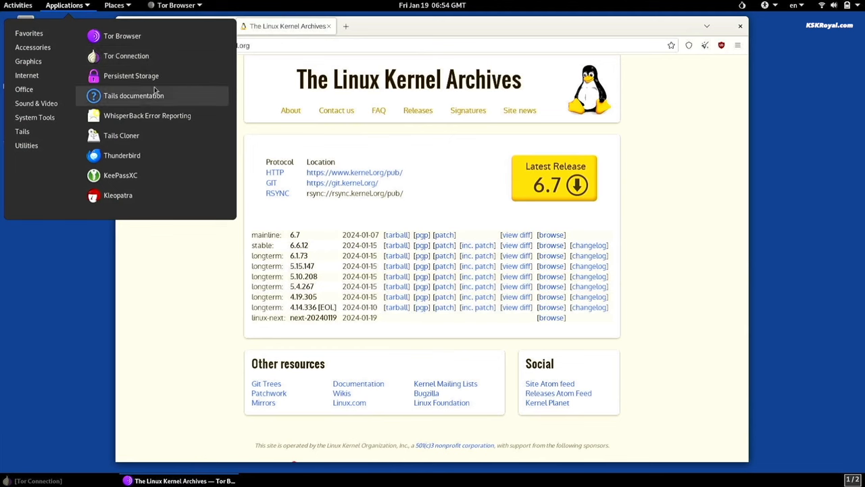
pyautogui.click(133, 95)
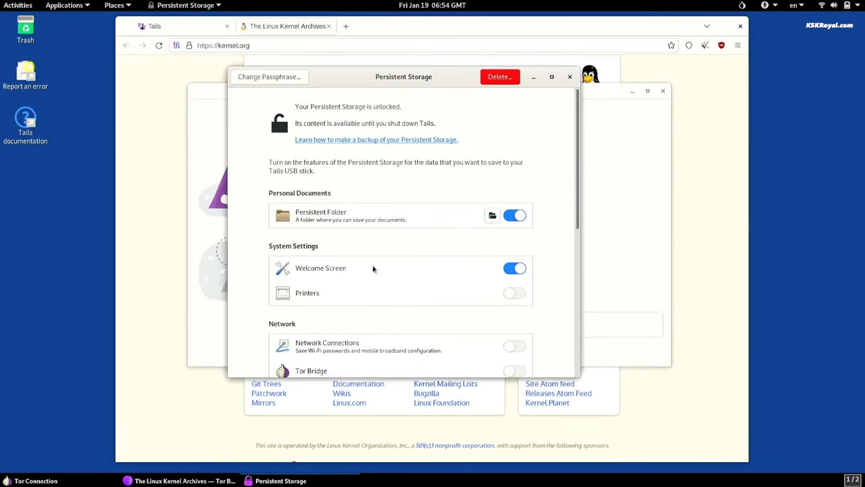
pyautogui.moveTo(389, 114)
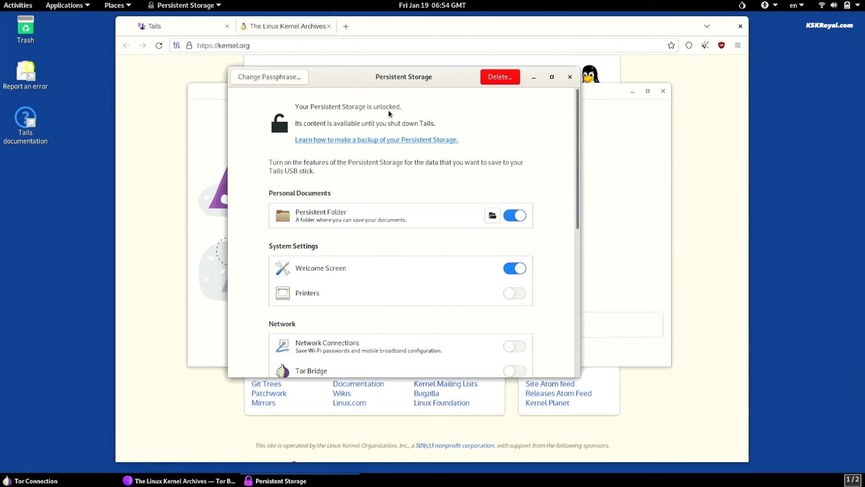
pyautogui.scroll(-3)
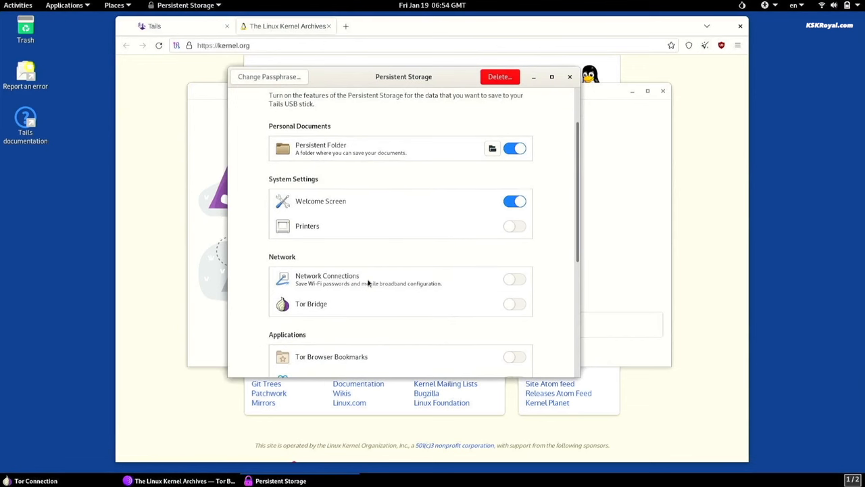
pyautogui.scroll(-3)
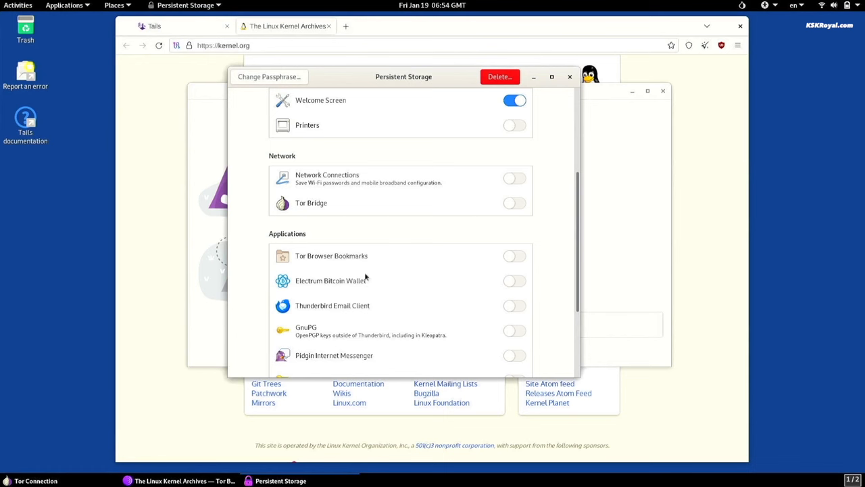
# - Enable Tor Browser Bookmarks persistence, closing the running Tor Browser when prompted
pyautogui.click(514, 256)
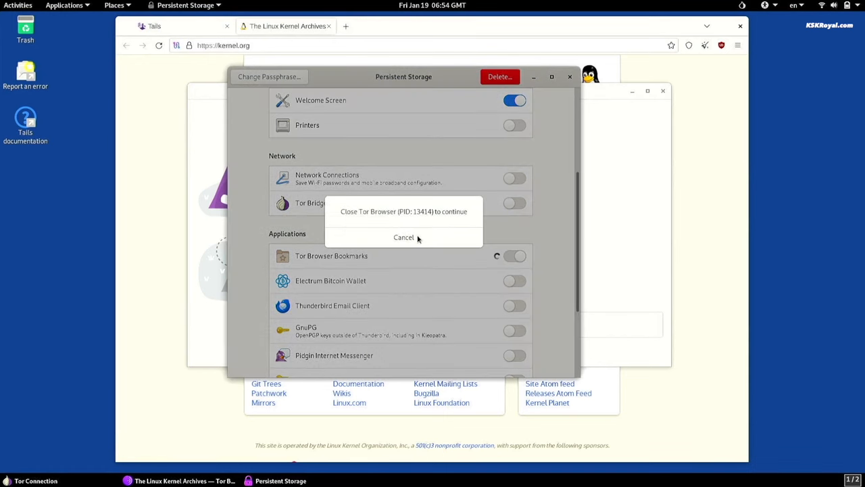
pyautogui.moveTo(422, 242)
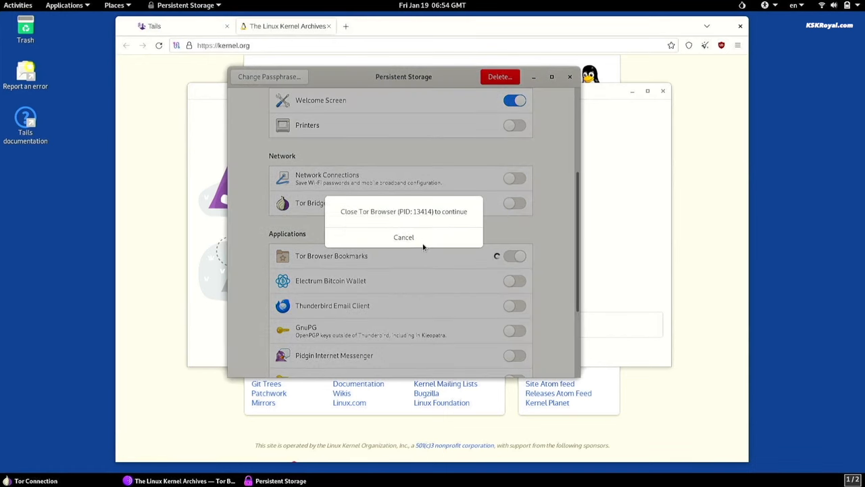
pyautogui.click(404, 237)
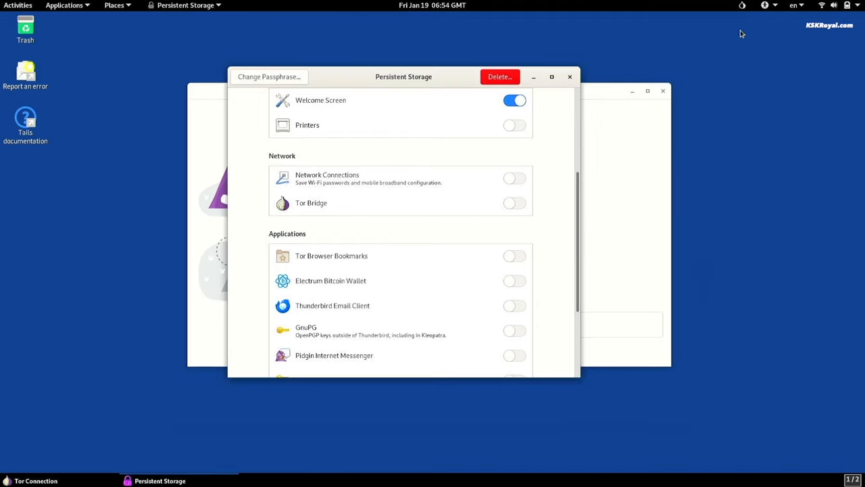
pyautogui.moveTo(645, 103)
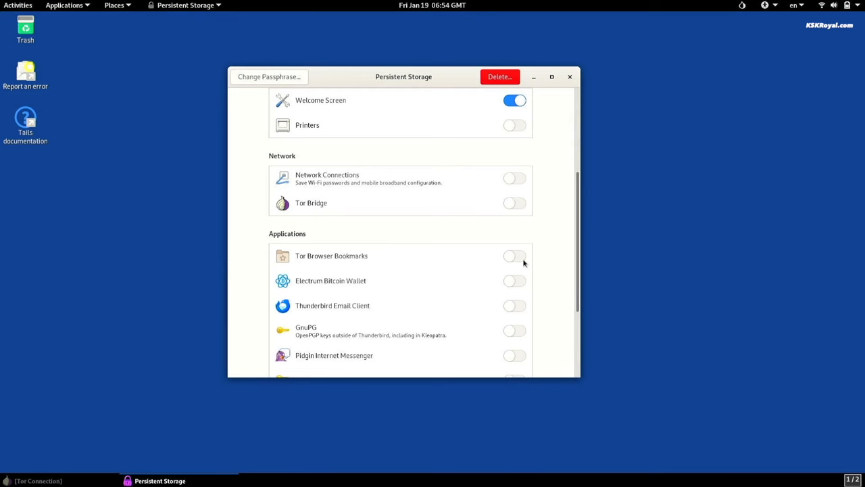
pyautogui.click(513, 255)
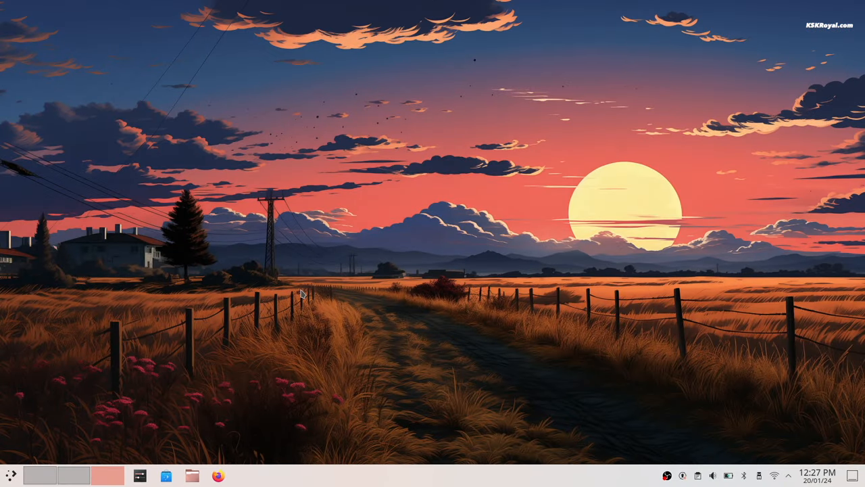
pyautogui.click(7, 475)
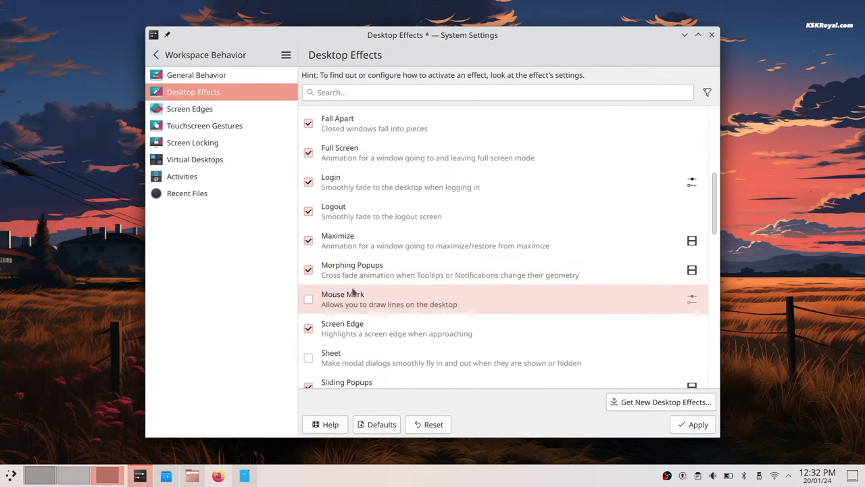
# - Scroll through the Desktop Effects list to see which effects are enabled
pyautogui.scroll(-3)
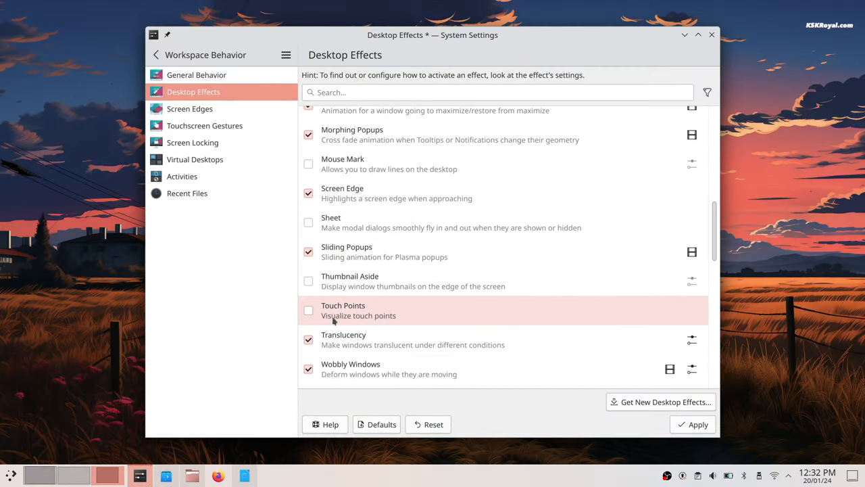
pyautogui.scroll(-3)
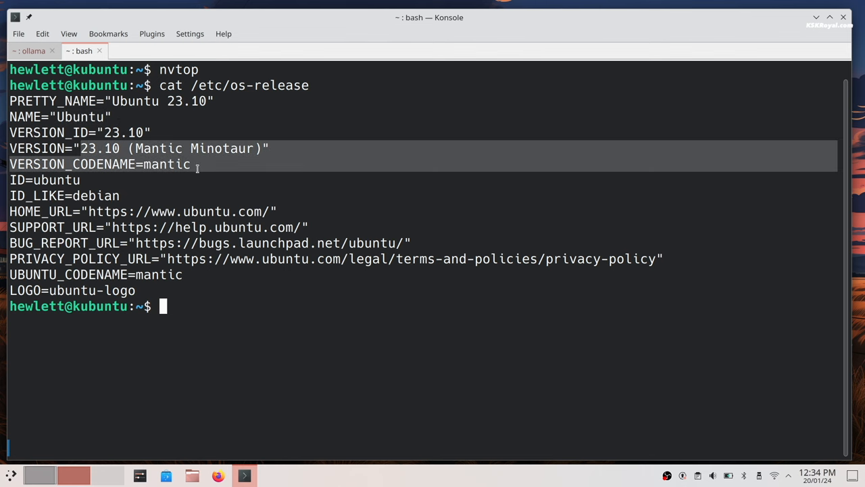
# - Click in the cat /etc/os-release output identifying Ubuntu 23.10
pyautogui.click(30, 51)
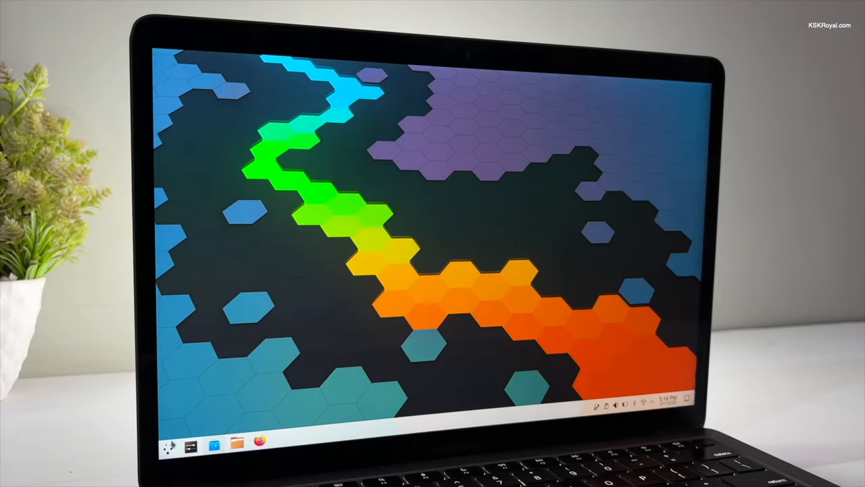
# - Browse the Plasma launcher's Games and Office categories
pyautogui.click(153, 446)
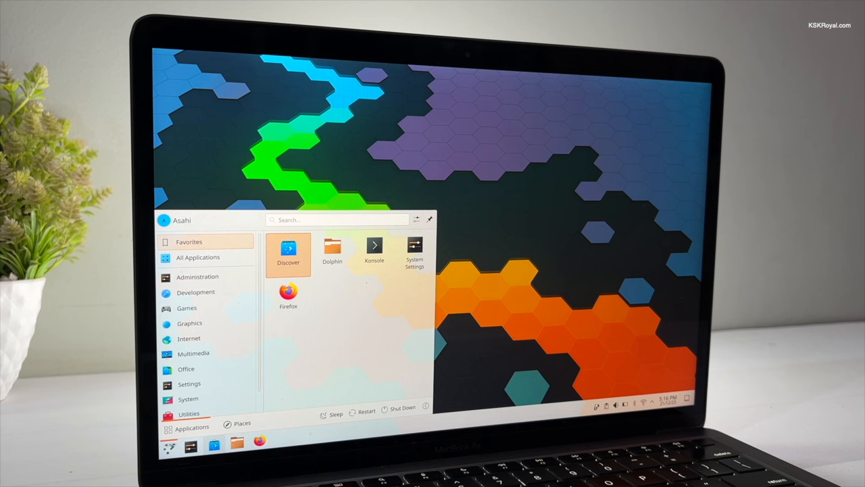
pyautogui.click(203, 308)
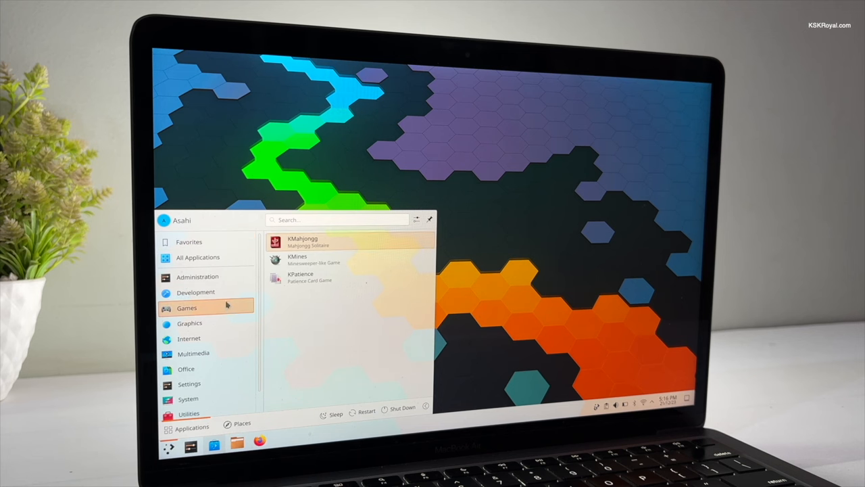
pyautogui.click(185, 368)
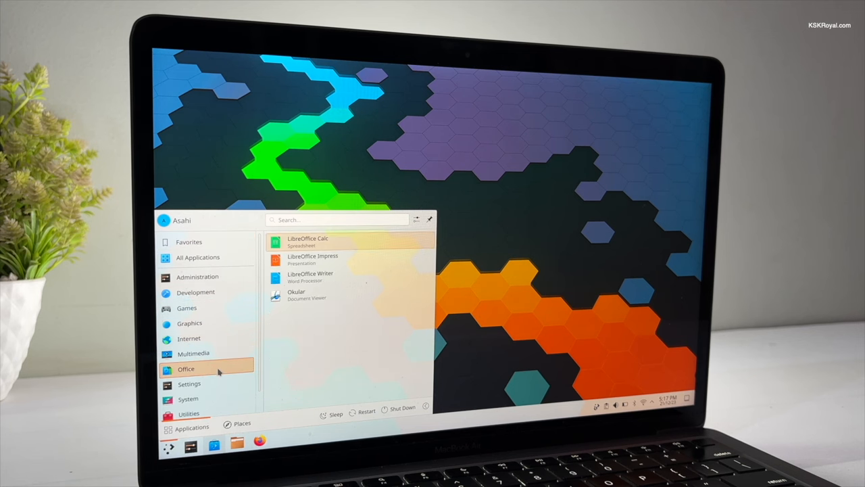
pyautogui.click(188, 398)
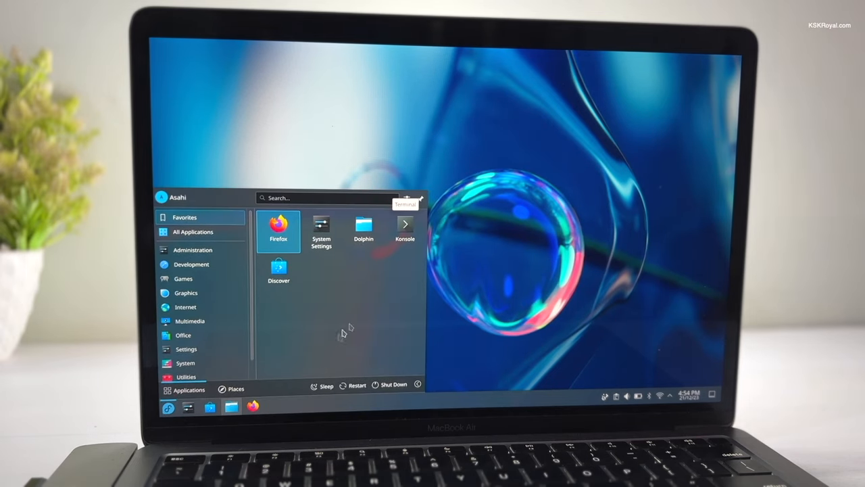
# - Show About this System for Fedora Asahi Remix 39 on the MacBook Air M1
pyautogui.click(321, 230)
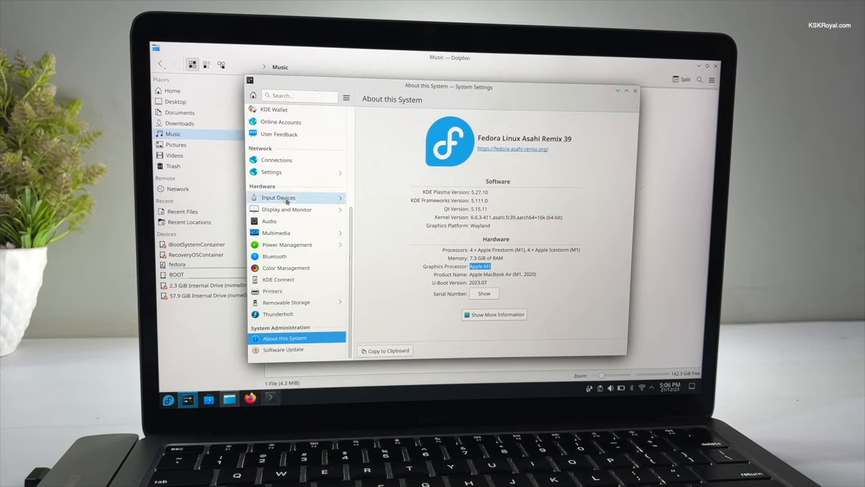
pyautogui.click(269, 221)
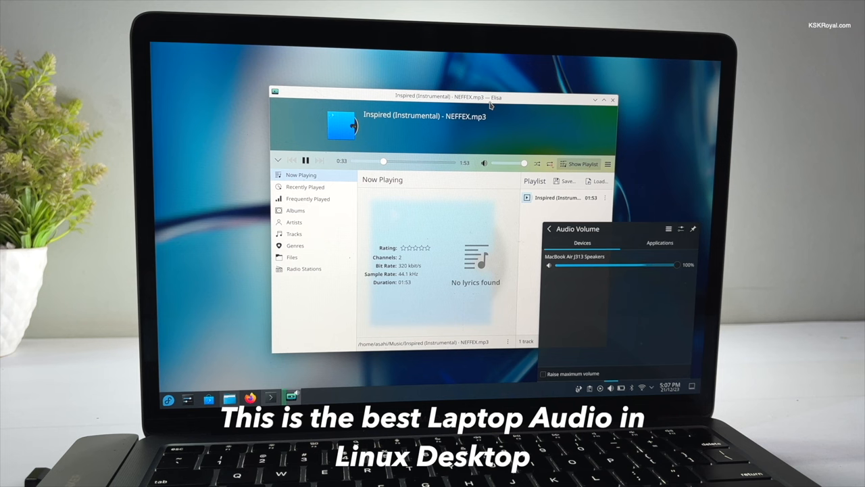
# - Drag the MacBook Air J313 Speakers slider from 100% down to 32%
pyautogui.moveTo(676, 265); pyautogui.dragTo(597, 265)
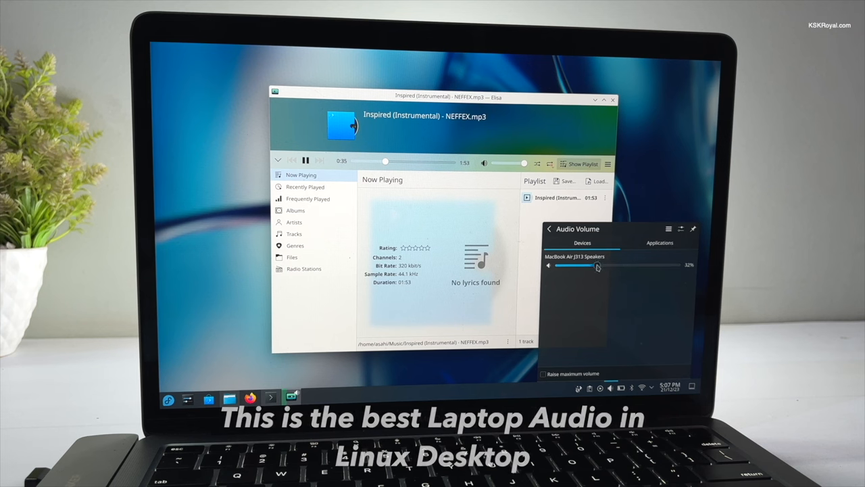
pyautogui.moveTo(599, 264); pyautogui.dragTo(678, 264)
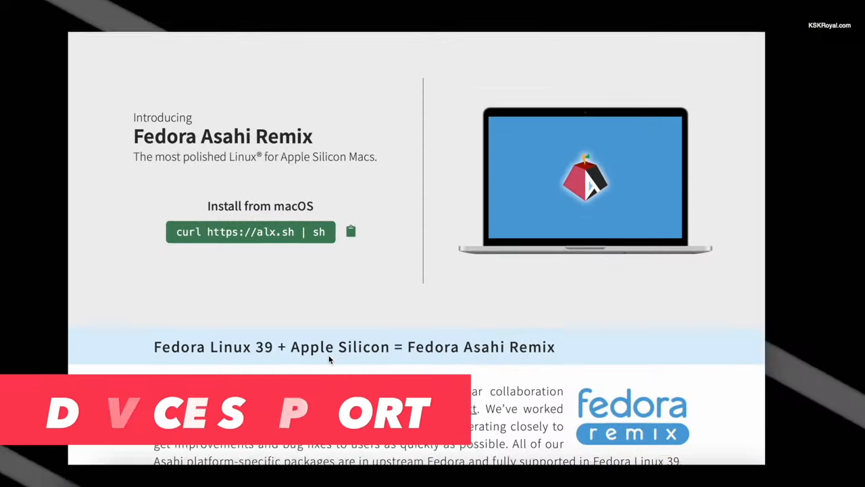
# - View the supported chips and features for the MacBook Pro, then the Mac Mini
pyautogui.scroll(-3)
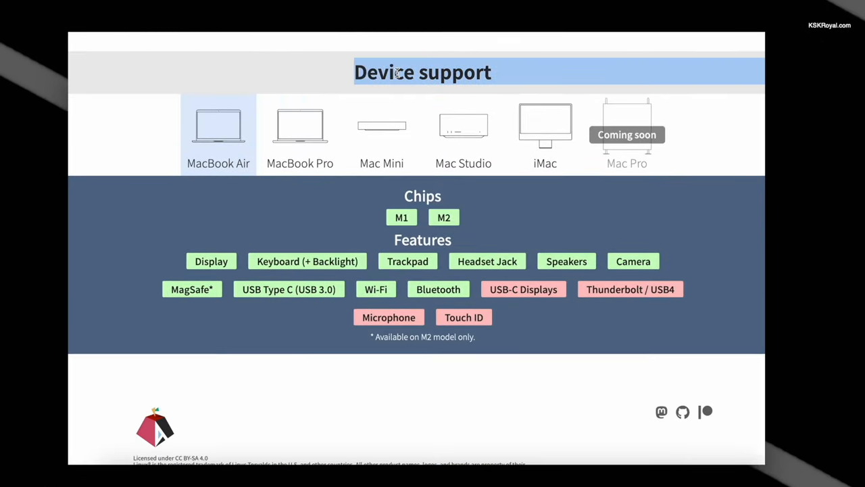
pyautogui.click(299, 125)
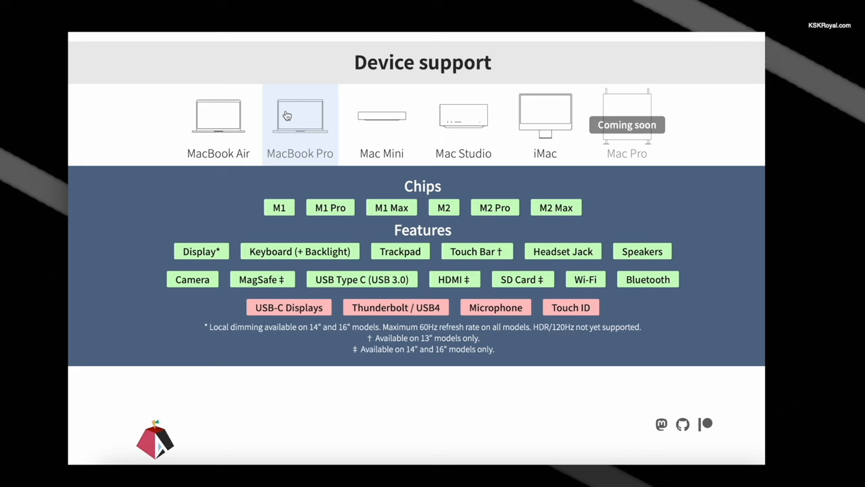
pyautogui.moveTo(377, 124)
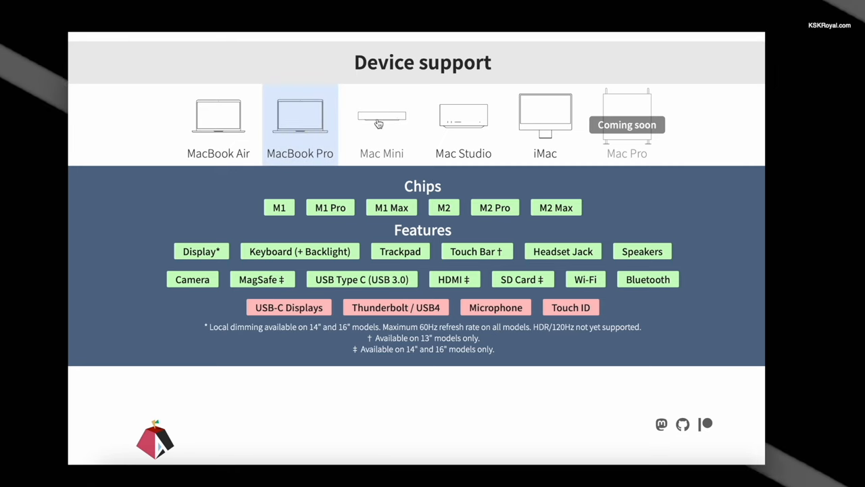
pyautogui.click(379, 124)
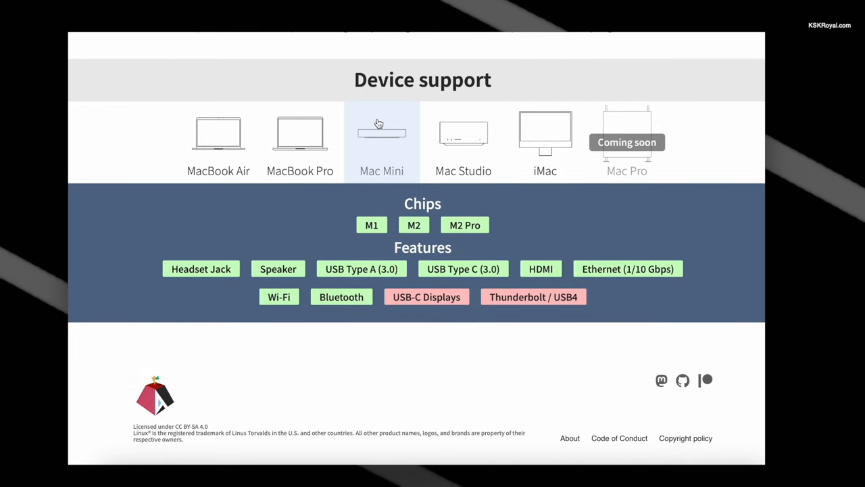
pyautogui.moveTo(453, 147)
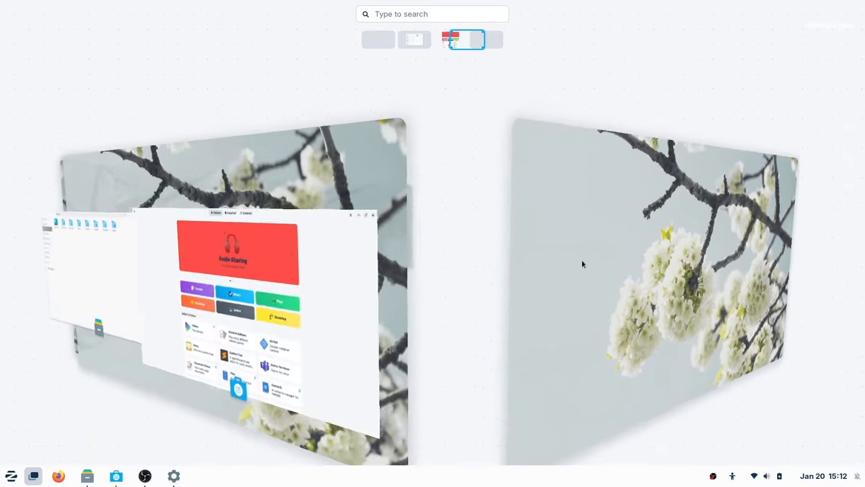
# - Run neofetch and htop in the Zorin terminal, then bring up the app menu
pyautogui.click(461, 40)
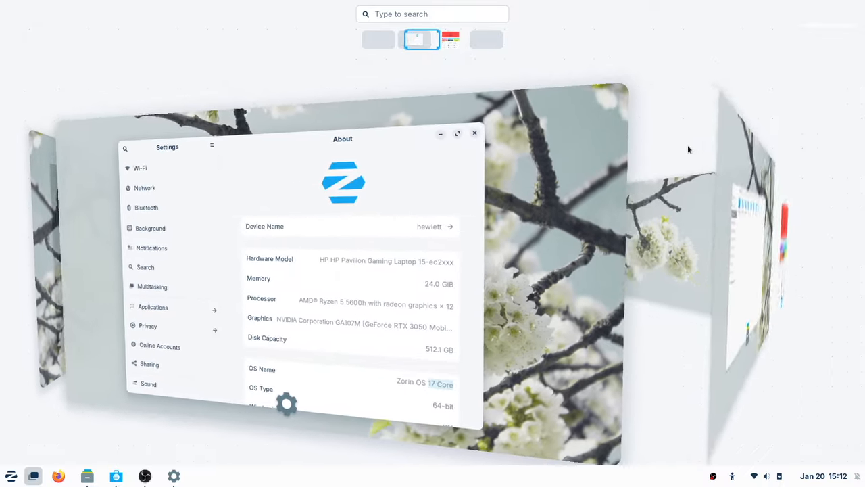
pyautogui.click(454, 39)
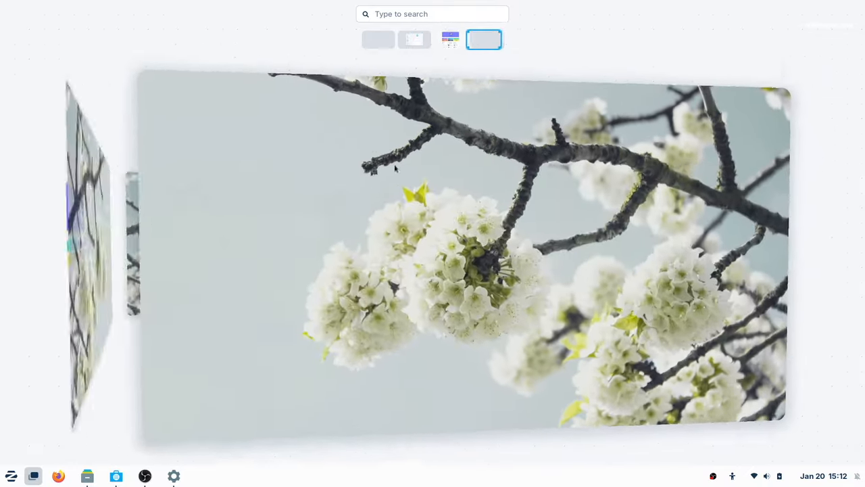
pyautogui.write('tt:~$ neofetc')
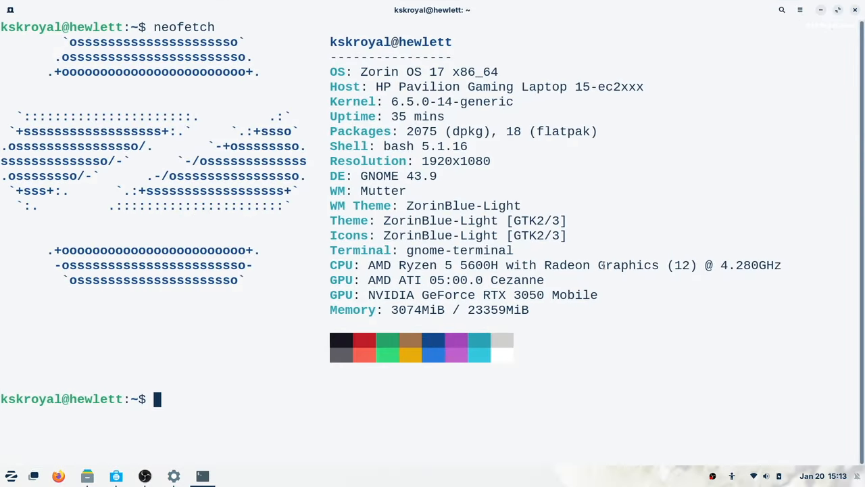
pyautogui.write('htop')
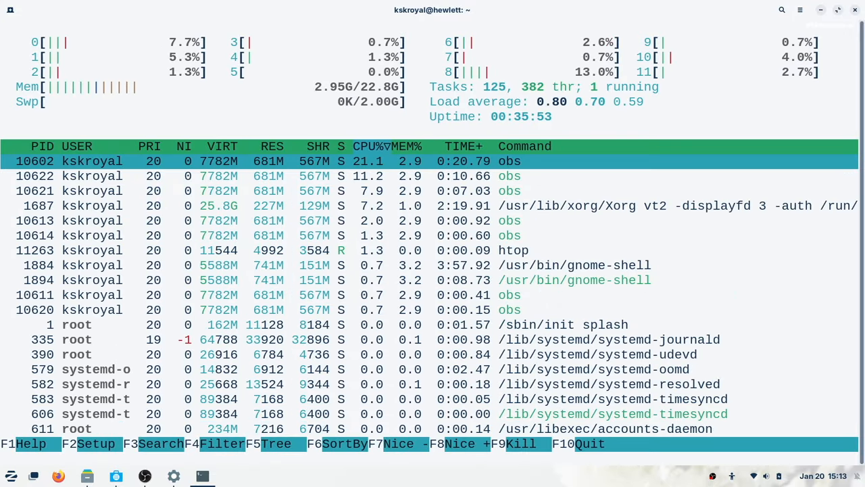
pyautogui.click(13, 476)
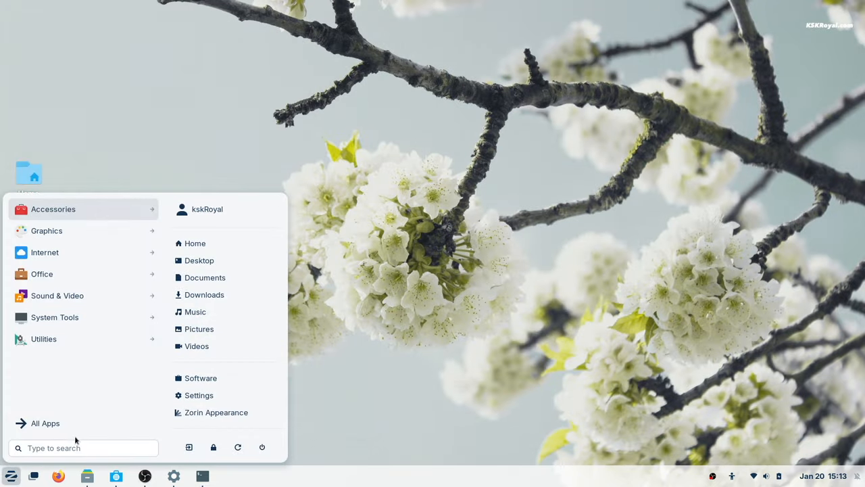
# - Browse the Sound & Video and Office categories and launch Zorin Appearance
pyautogui.click(57, 295)
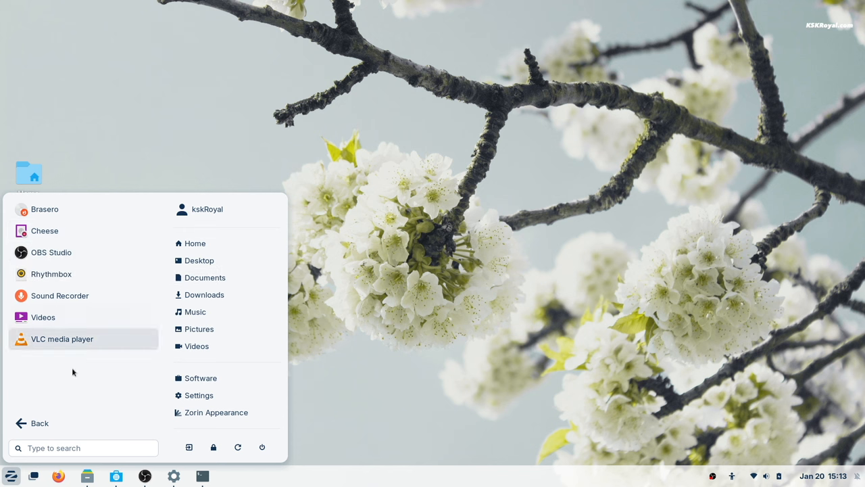
pyautogui.click(41, 423)
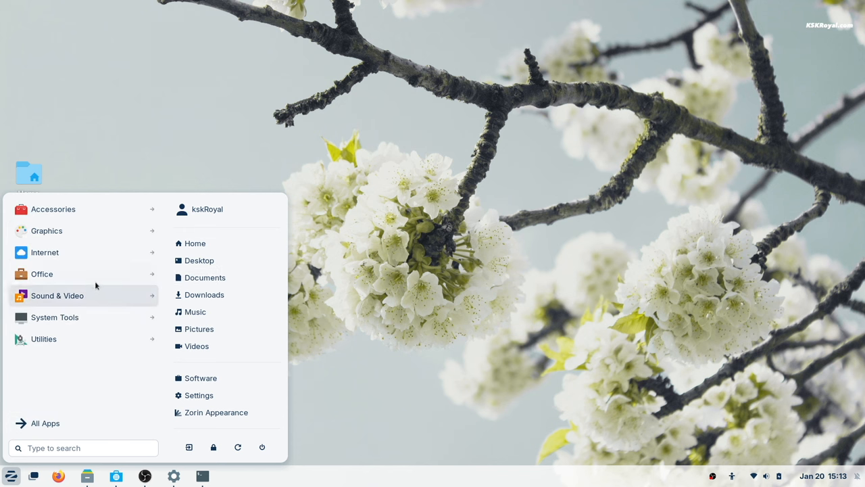
pyautogui.click(42, 274)
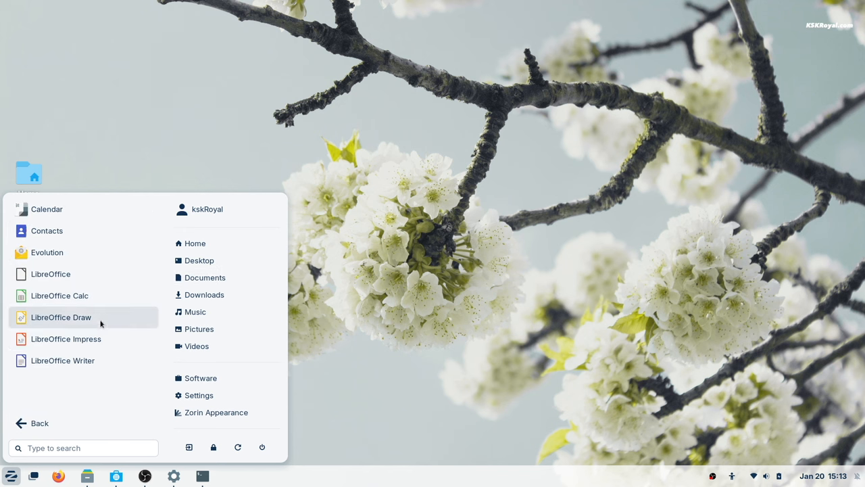
pyautogui.click(60, 317)
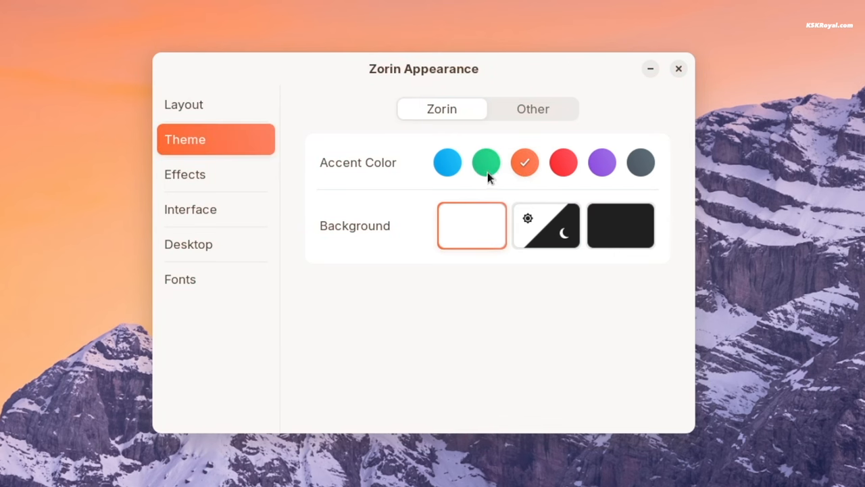
# - Switch the accent colour to green and look through the desktop layouts
pyautogui.click(183, 104)
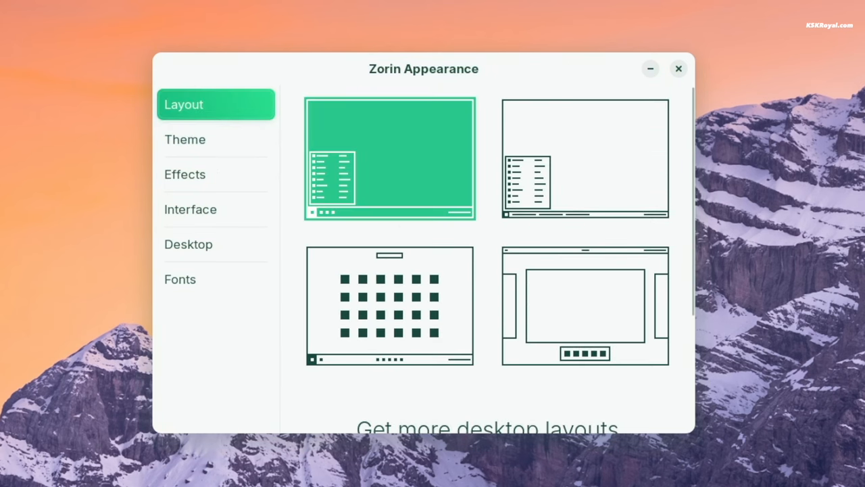
pyautogui.scroll(-3)
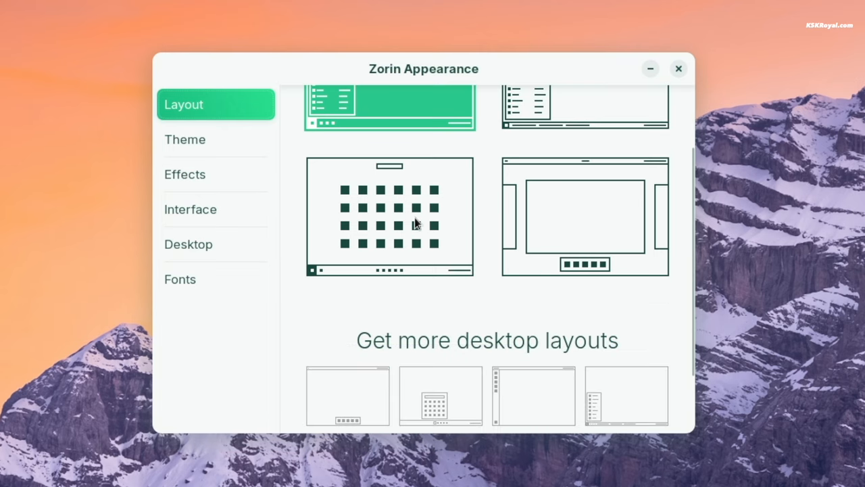
pyautogui.click(586, 219)
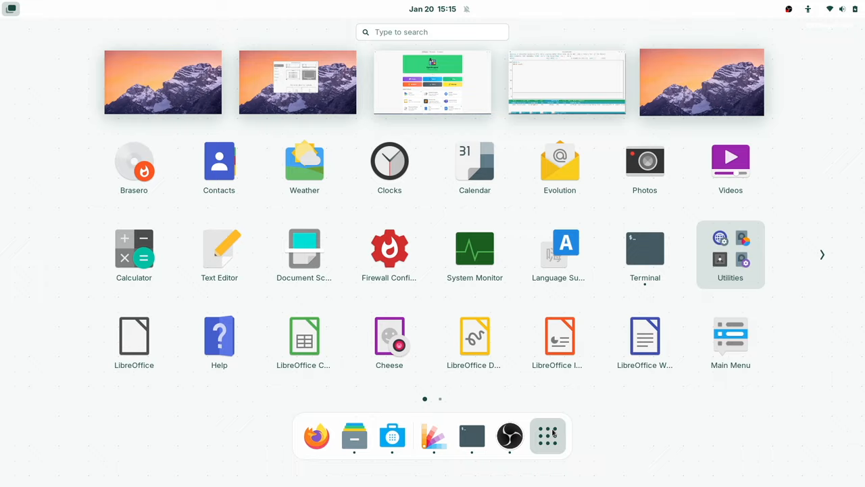
# - Launch Clocks from the app grid and start the stopwatch
pyautogui.click(730, 253)
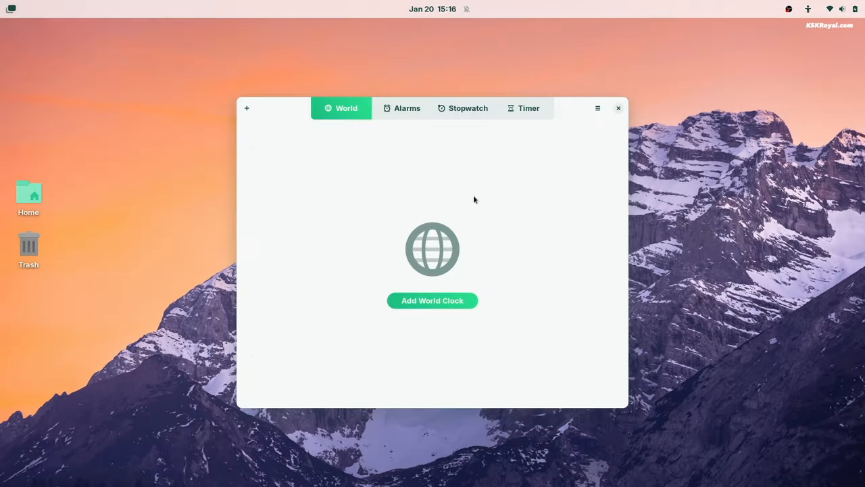
pyautogui.click(463, 108)
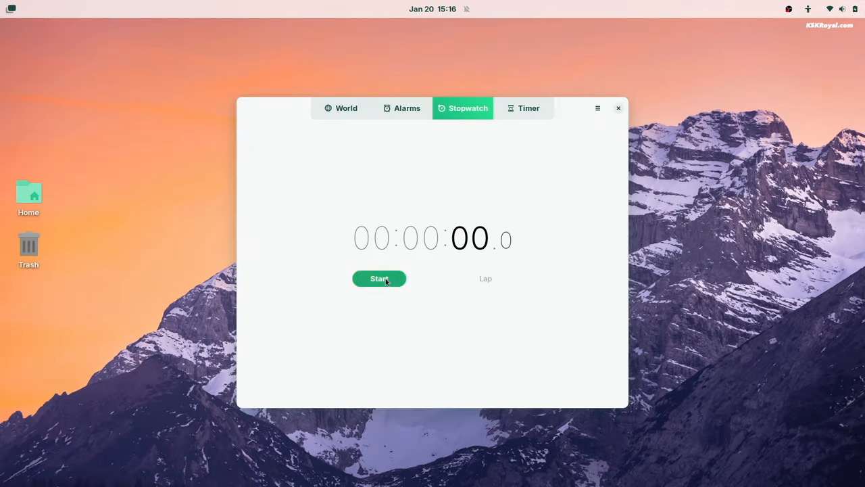
pyautogui.click(380, 279)
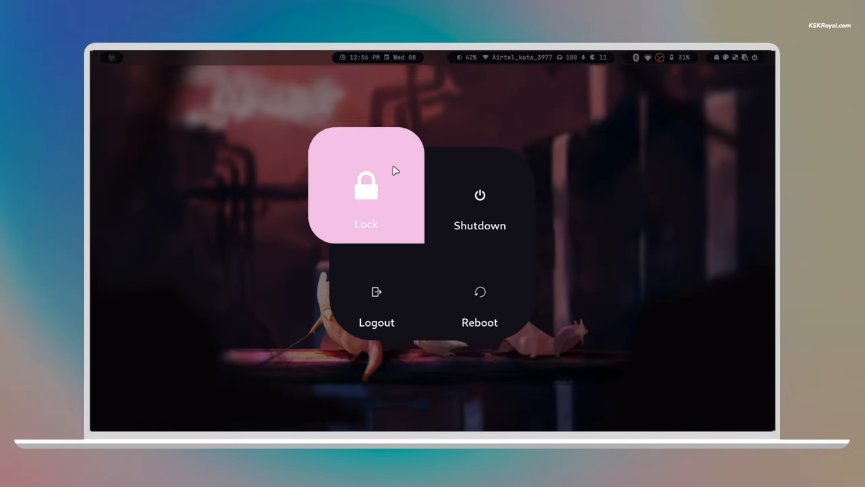
pyautogui.moveTo(470, 188)
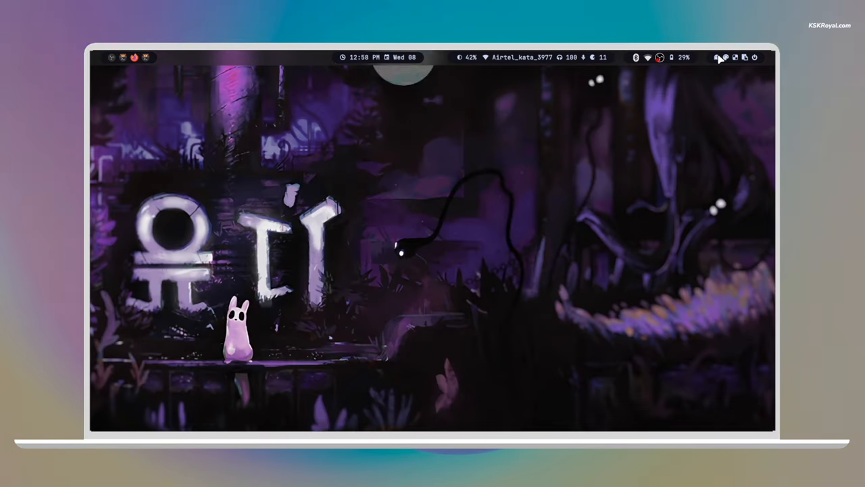
# - Close the Hyprland power menu to show the purple illustrated wallpaper desktop
pyautogui.click(718, 57)
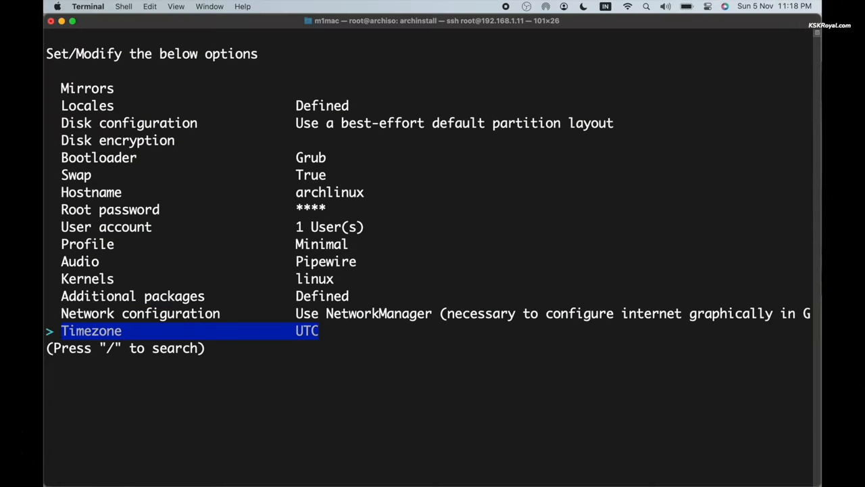
# - Search the timezone list for 'kol' and move to Disk configuration in archinstall
pyautogui.write('kol')
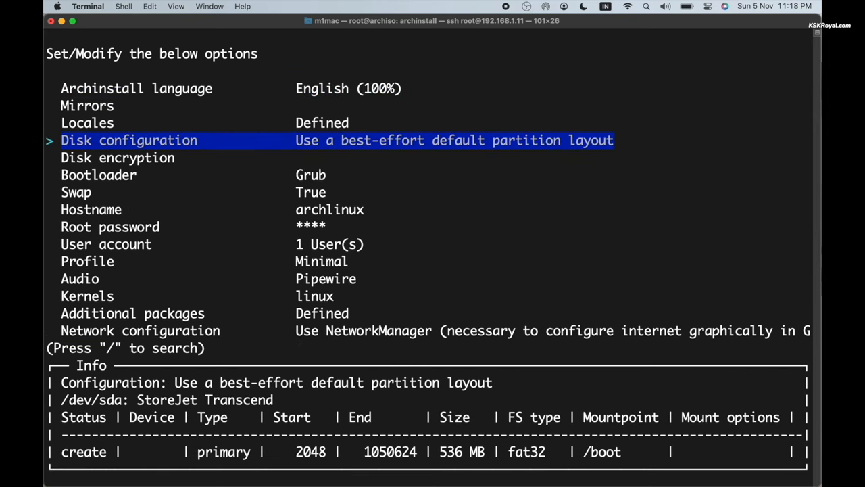
pyautogui.press('Down')
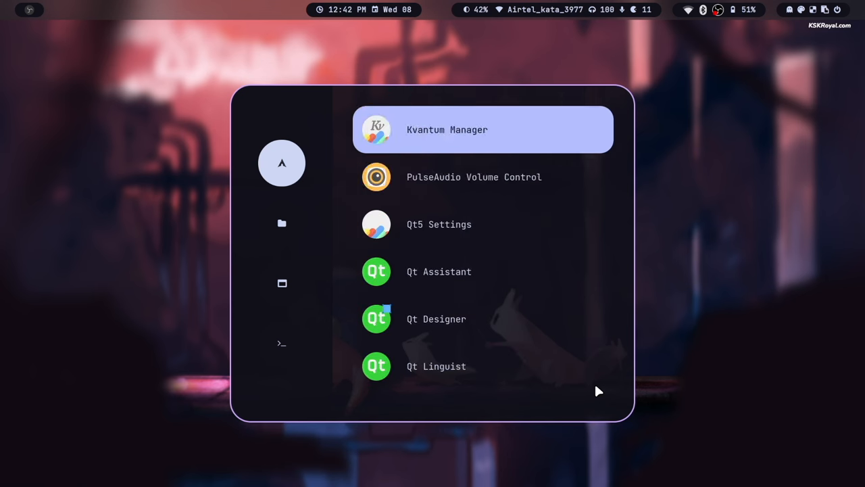
# - Scroll the Rofi app list, then run neofetch in Kitty for system information
pyautogui.scroll(-3)
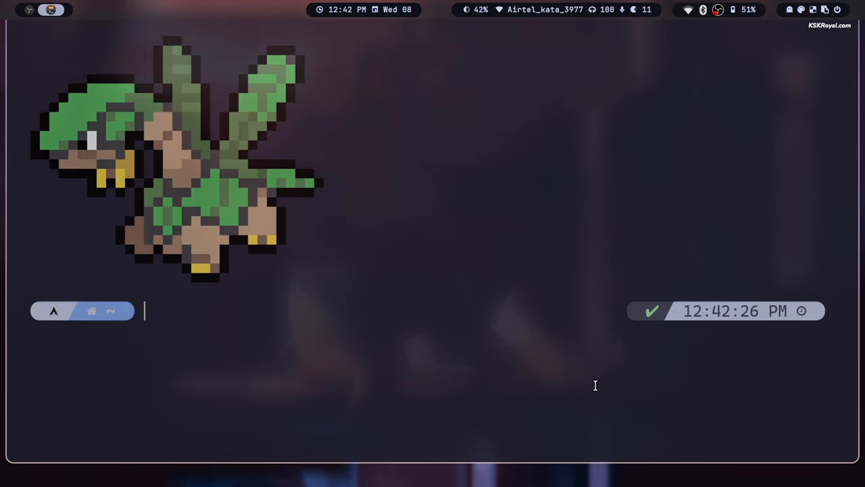
pyautogui.write('neofetch')
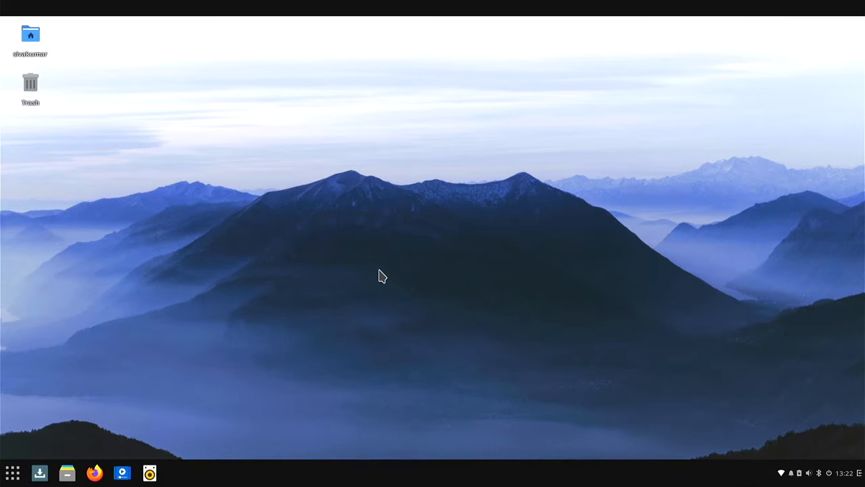
pyautogui.moveTo(328, 235)
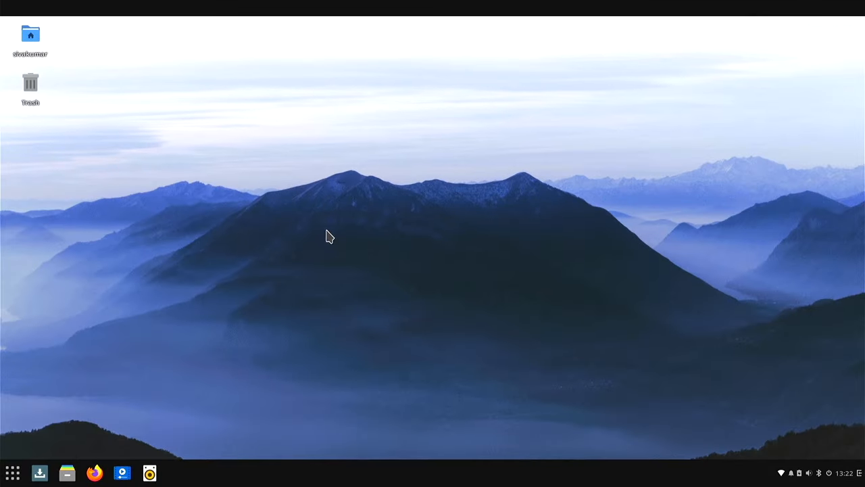
# - View the system's About page in Budgie Control Center from the application menu
pyautogui.click(14, 471)
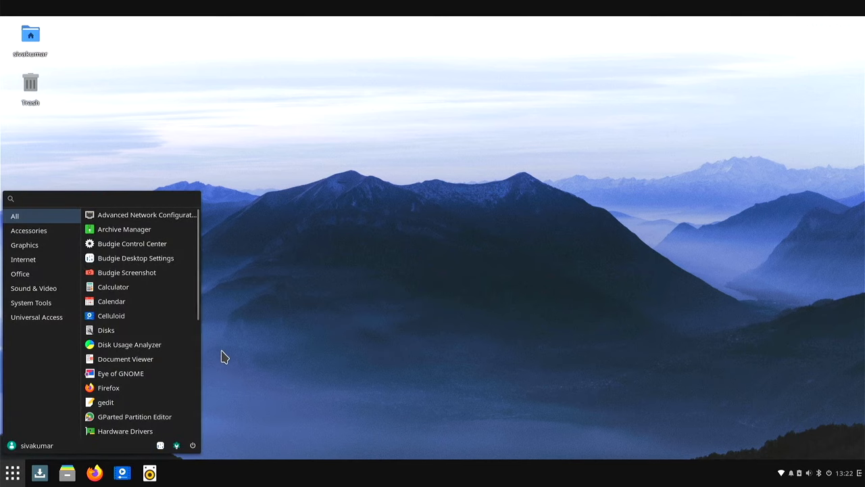
pyautogui.scroll(-3)
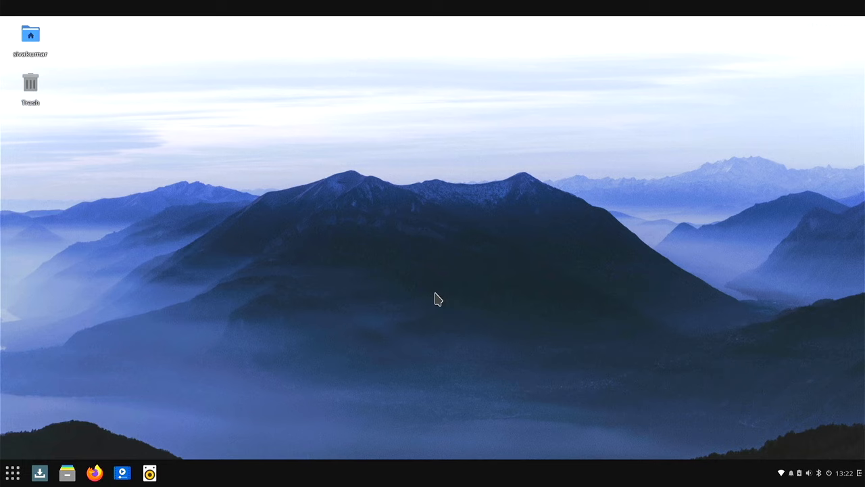
pyautogui.click(177, 473)
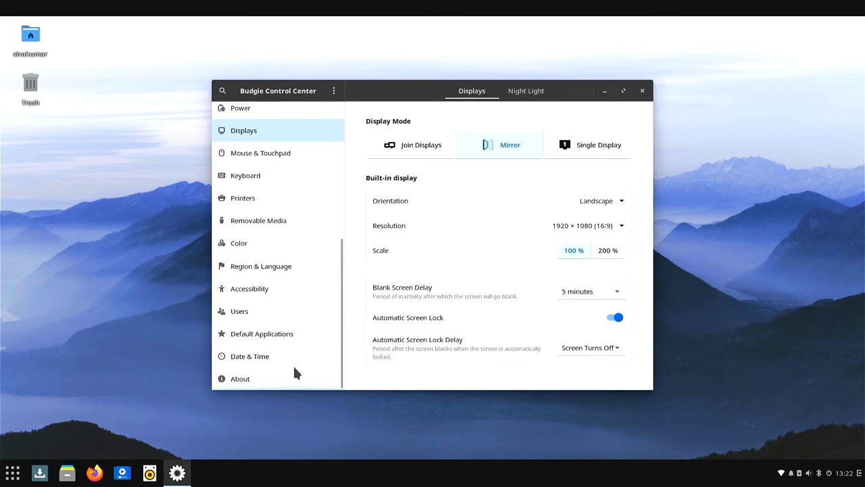
pyautogui.click(240, 378)
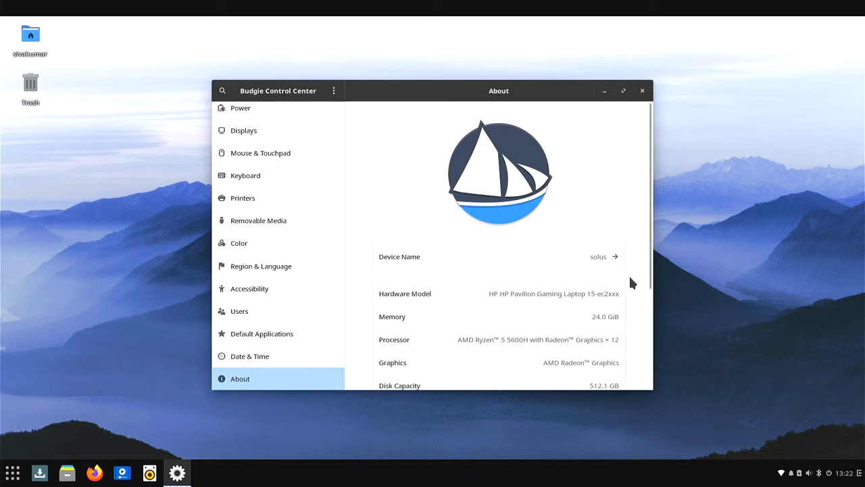
pyautogui.scroll(-3)
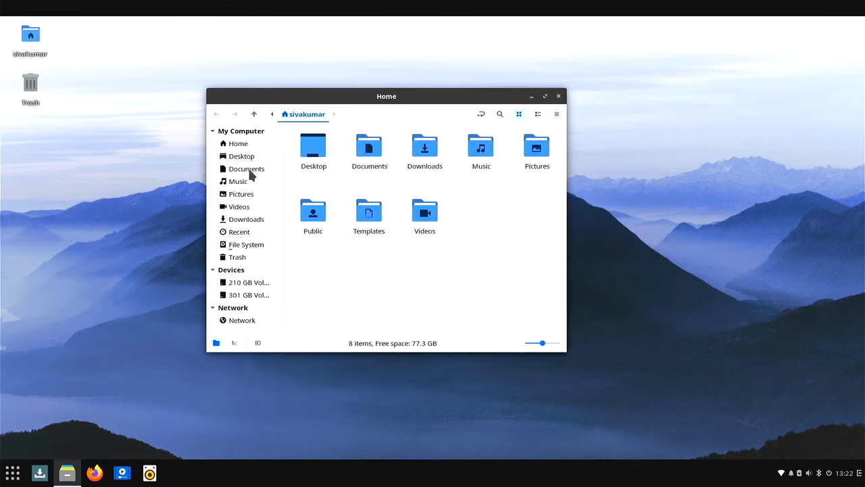
# - Search 'ter' in the Budgie menu to launch Terminal
pyautogui.click(558, 96)
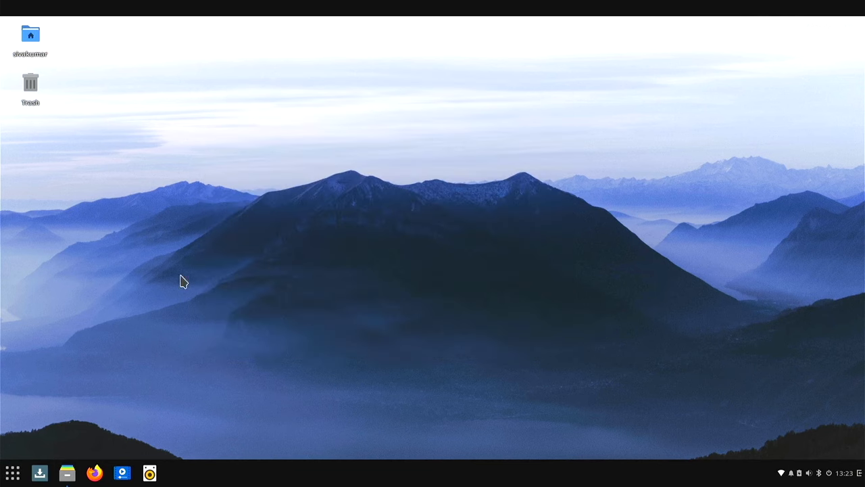
pyautogui.write('ter')
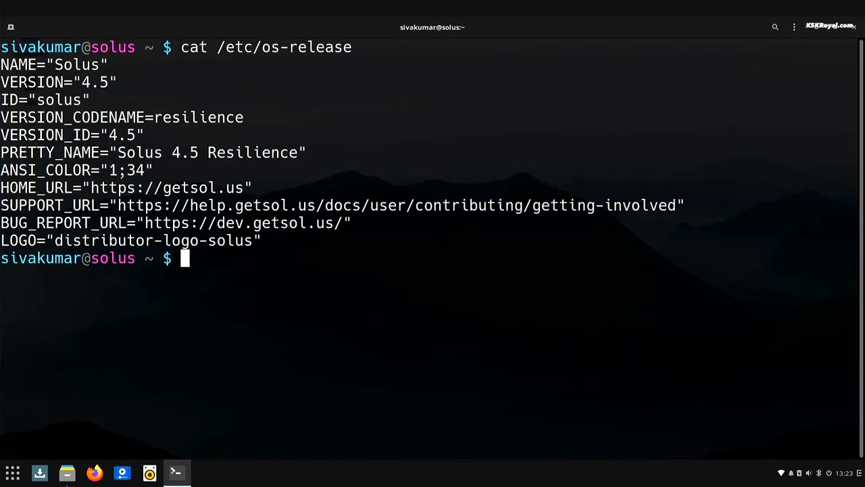
# - Search 'lib' in the Budgie menu and launch Software Center on its Home page
pyautogui.click(10, 470)
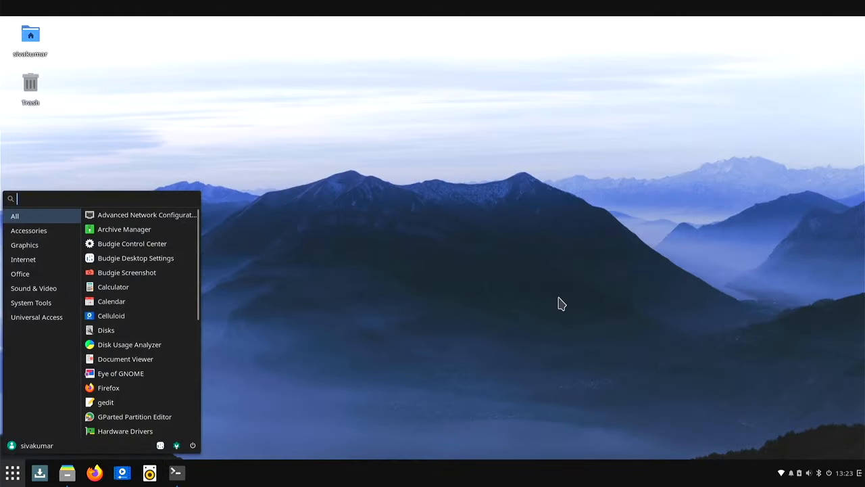
pyautogui.write('lib')
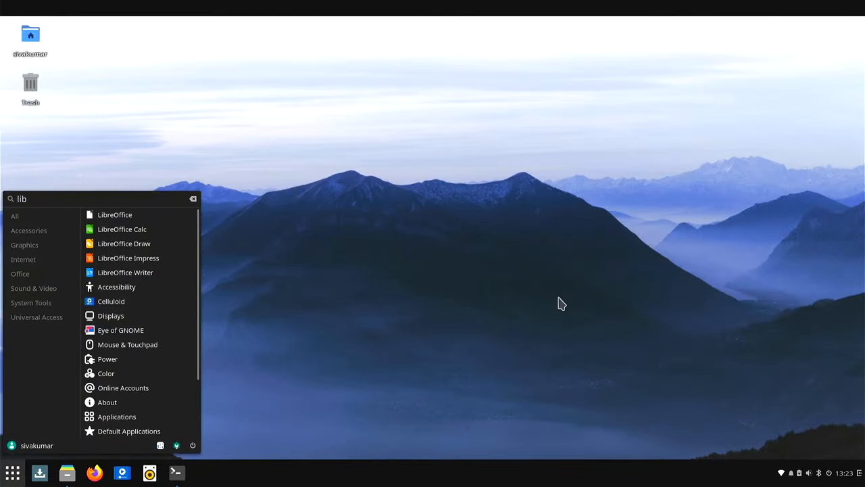
pyautogui.click(114, 214)
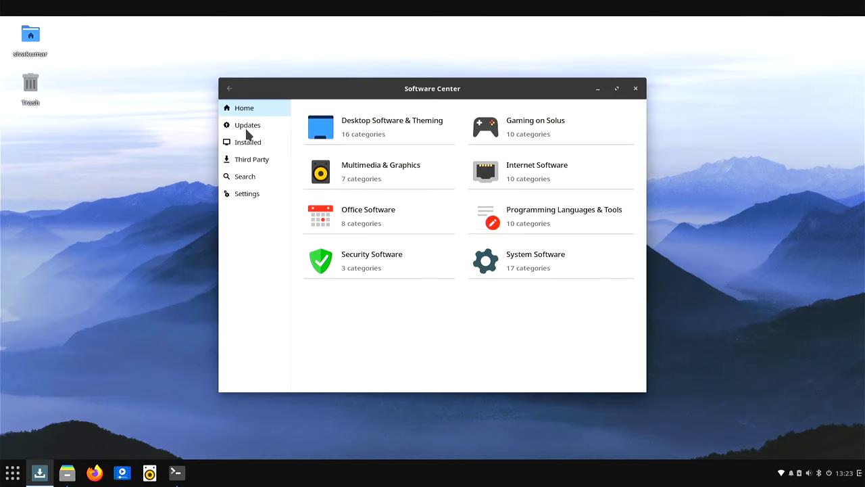
# - Check Updates, then show the Third Party catalogue with the Software Center maximized
pyautogui.click(247, 124)
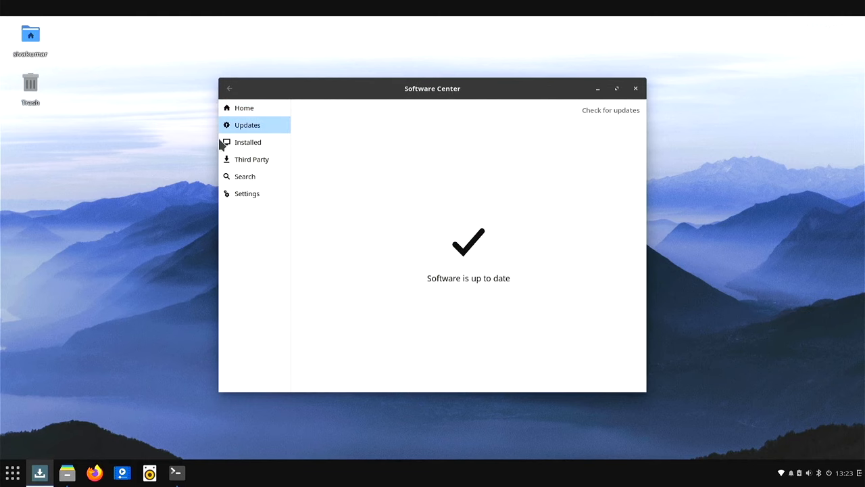
pyautogui.click(251, 159)
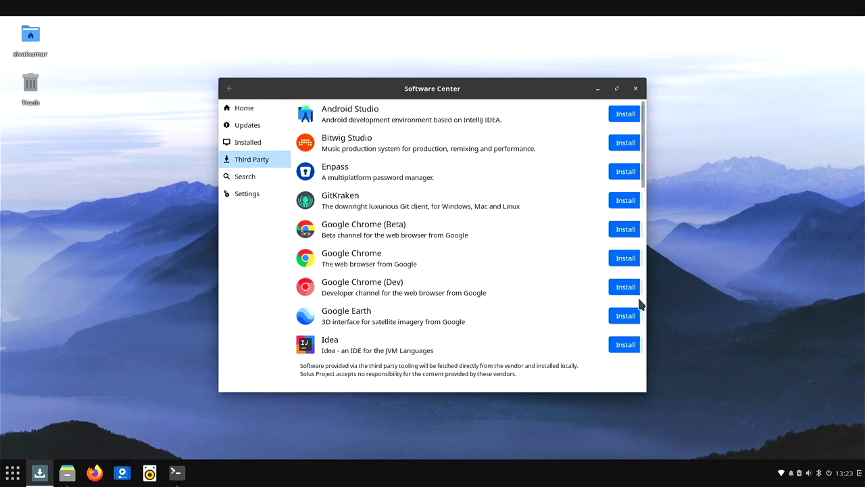
pyautogui.click(617, 88)
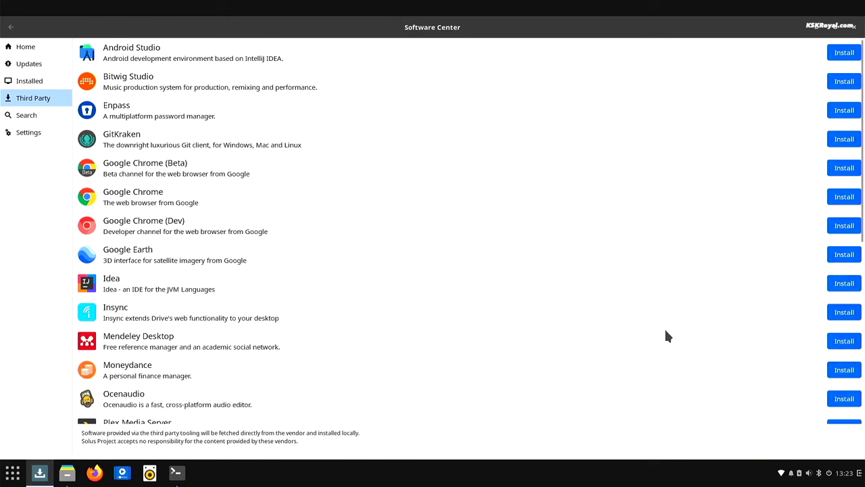
pyautogui.moveTo(161, 198)
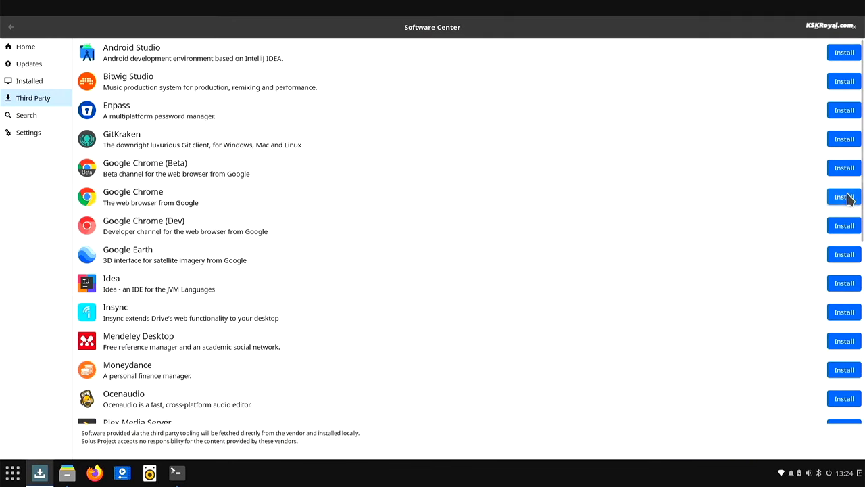
# - Install Google Chrome, authenticate the install and accept Chrome's first-run options
pyautogui.click(844, 196)
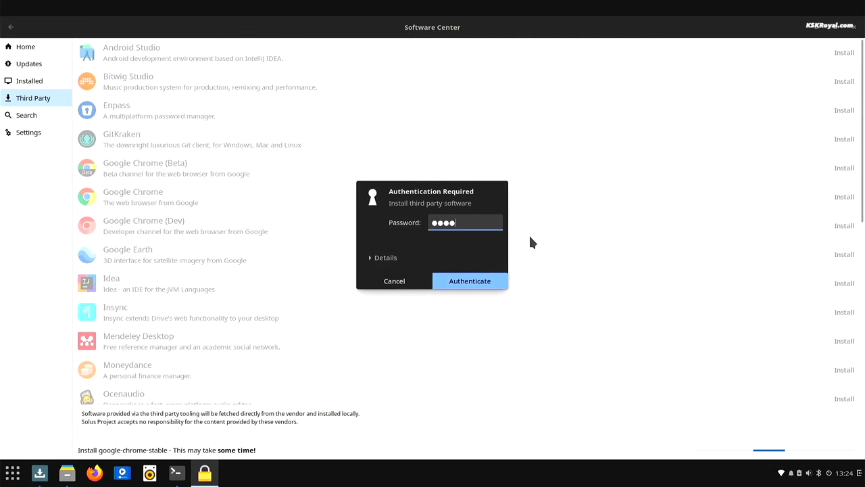
pyautogui.click(469, 281)
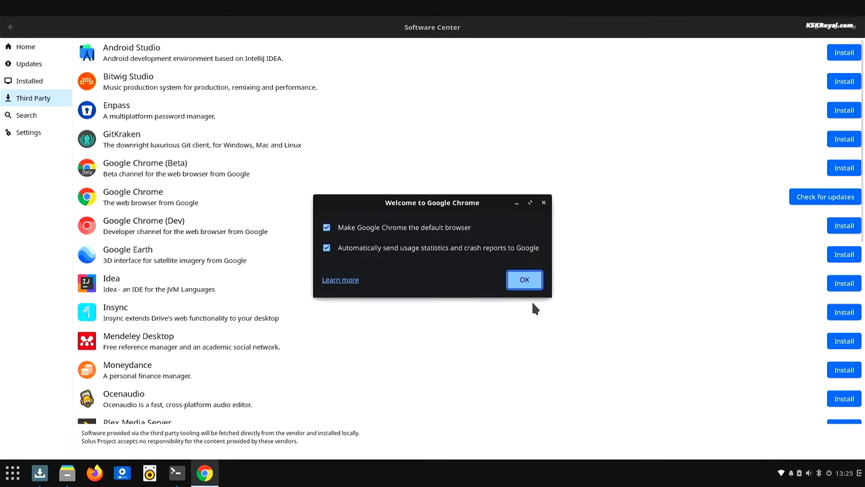
pyautogui.click(525, 279)
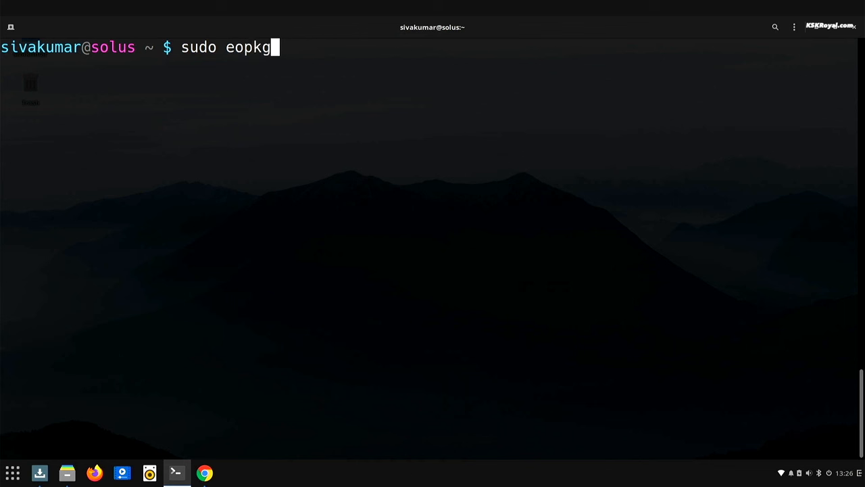
# - Refresh the Solus repository and upgrade packages with sudo eopkg update-repo and upgrade
pyautogui.write('update-repo')
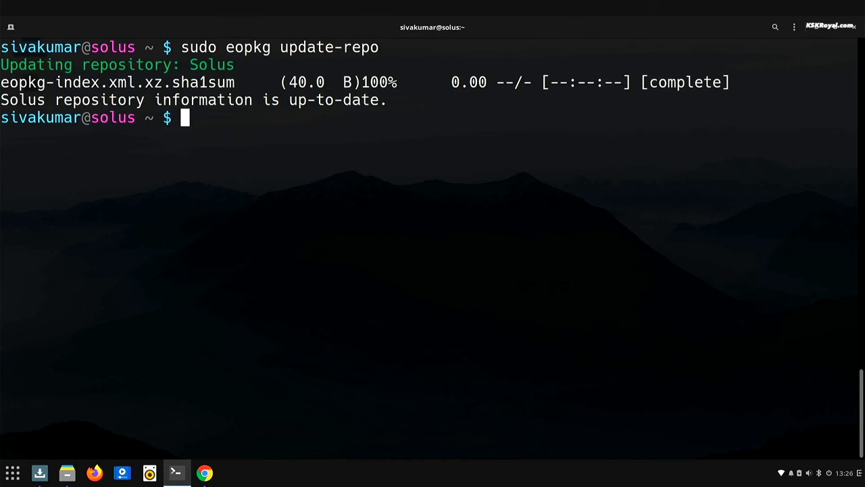
pyautogui.write('sudo eopkg')
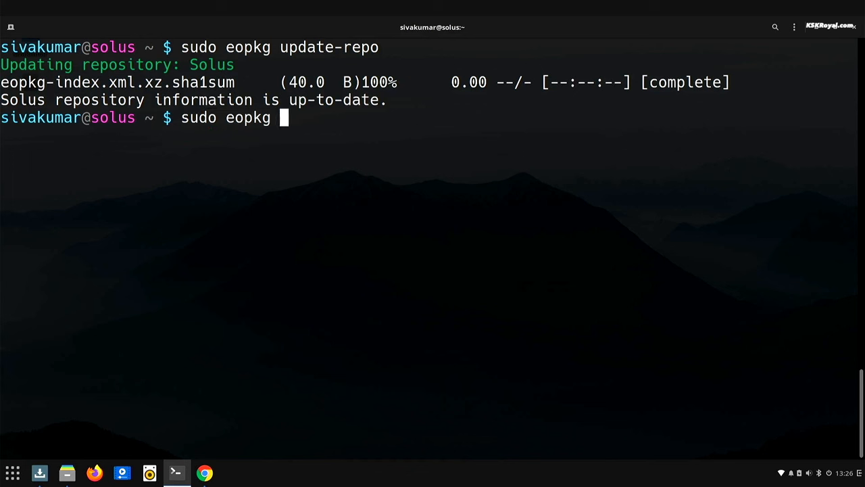
pyautogui.write('upgrade')
pyautogui.write('sudo eo')
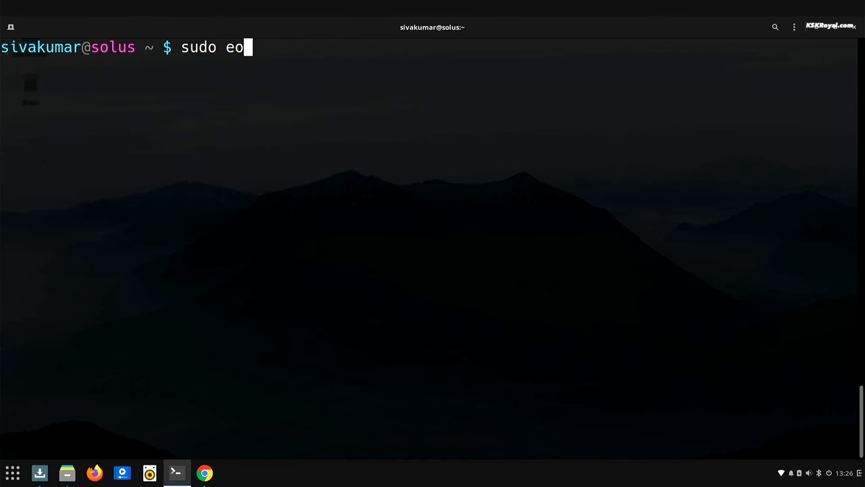
# - Install neofetch, htop and nvtop with eopkg, then run neofetch and nvtop
pyautogui.write('pkg install neofetch htop')
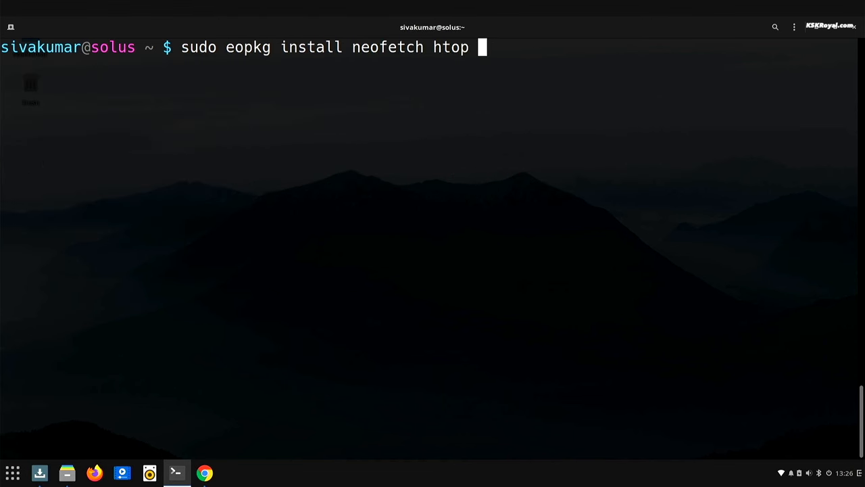
pyautogui.write('nvtop -y')
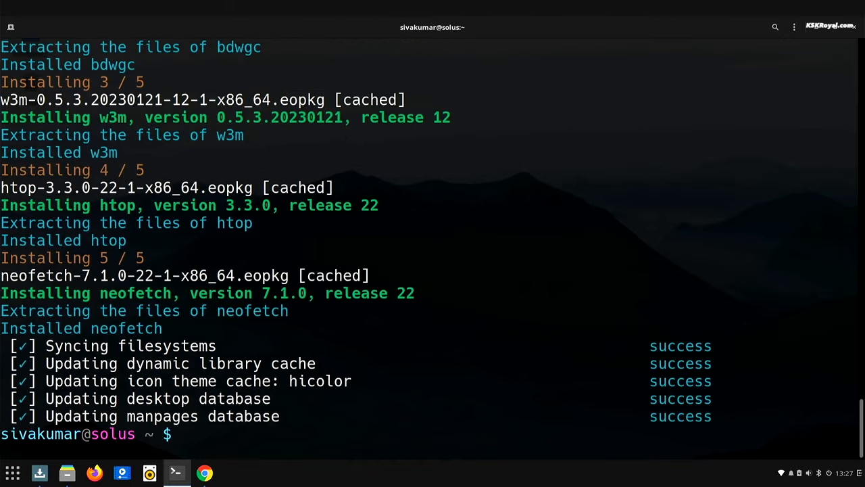
pyautogui.write('neofetch')
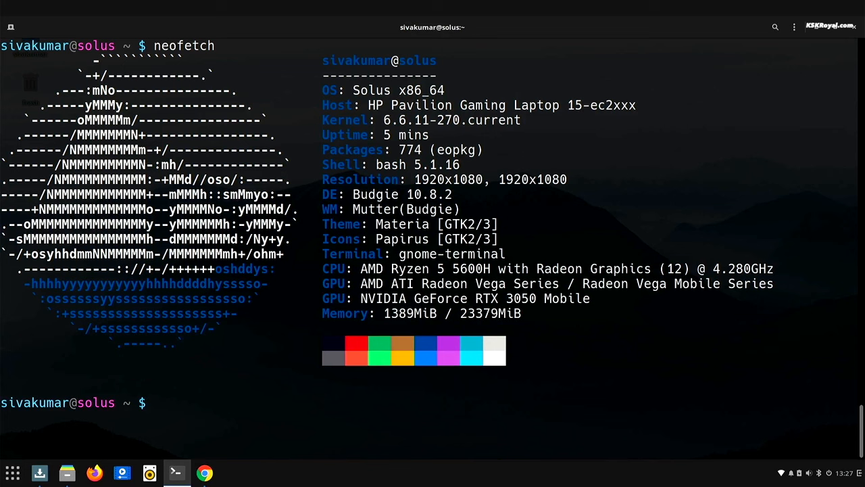
pyautogui.write('nvtop')
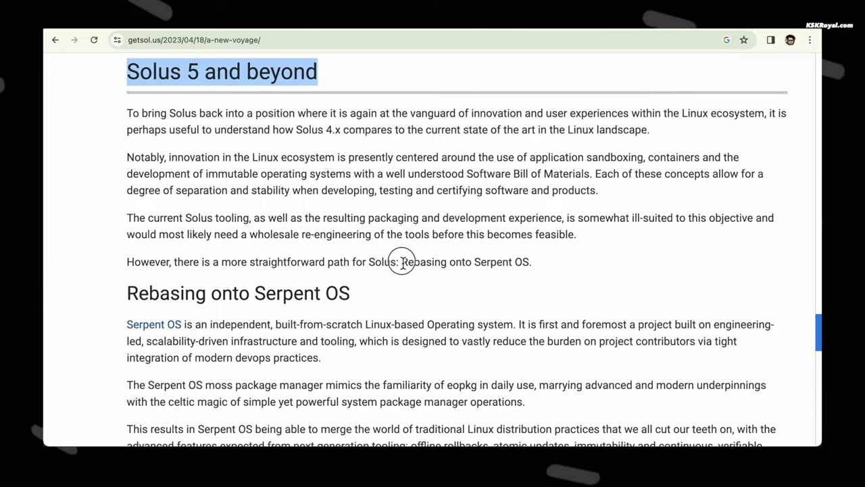
# - Highlight 'Rebasing onto Serpent OS' in the Solus post, then follow its link to serpentos.com
pyautogui.moveTo(401, 261); pyautogui.dragTo(532, 261)
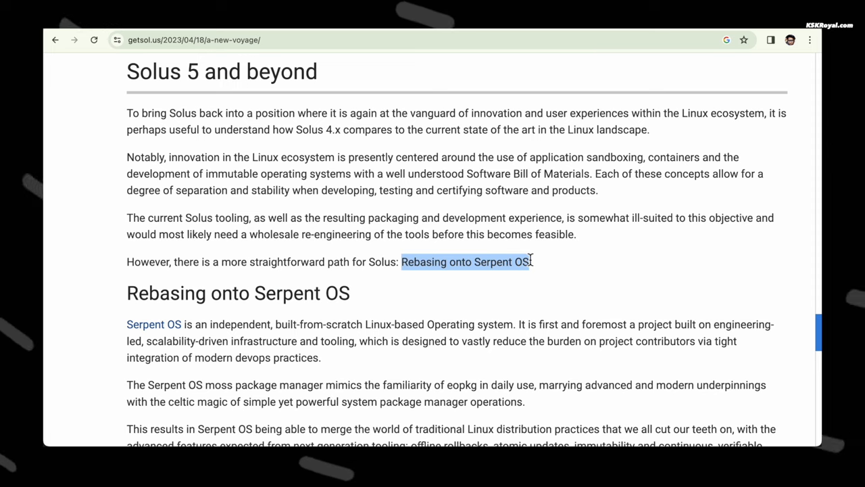
pyautogui.scroll(-3)
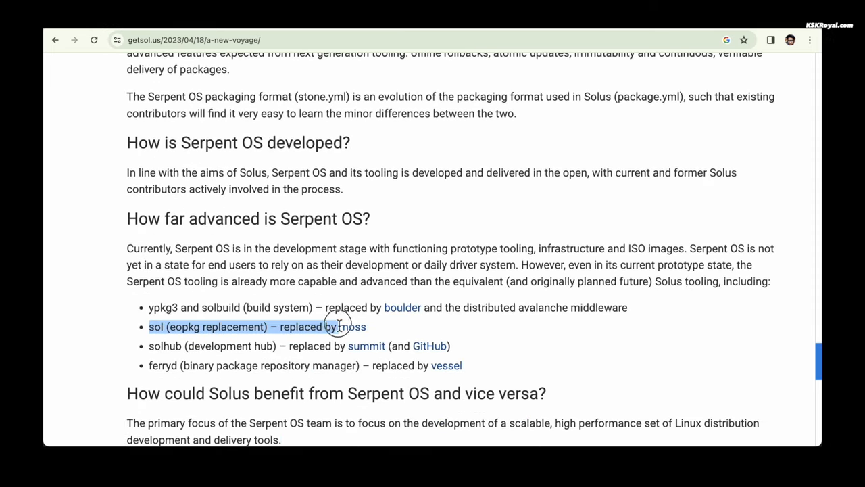
pyautogui.scroll(3)
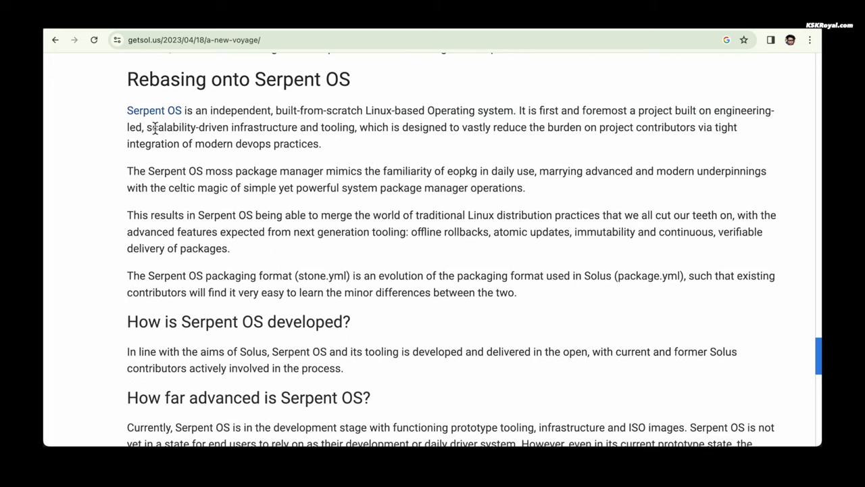
pyautogui.click(153, 111)
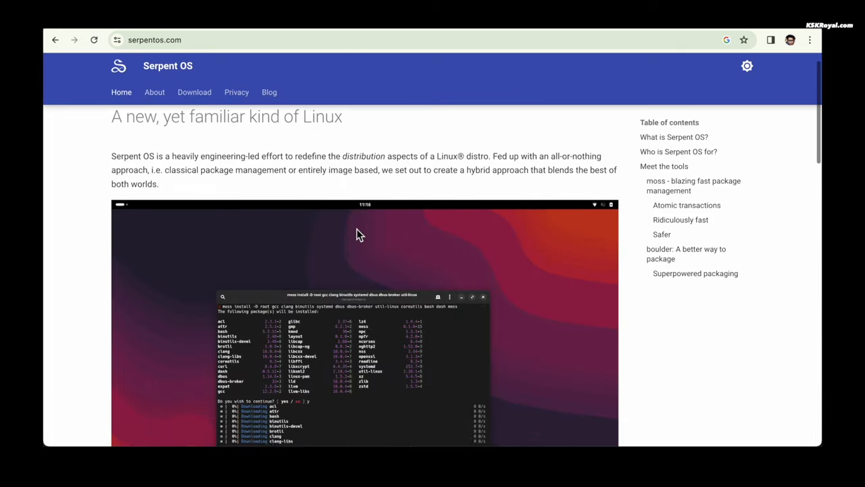
pyautogui.scroll(-3)
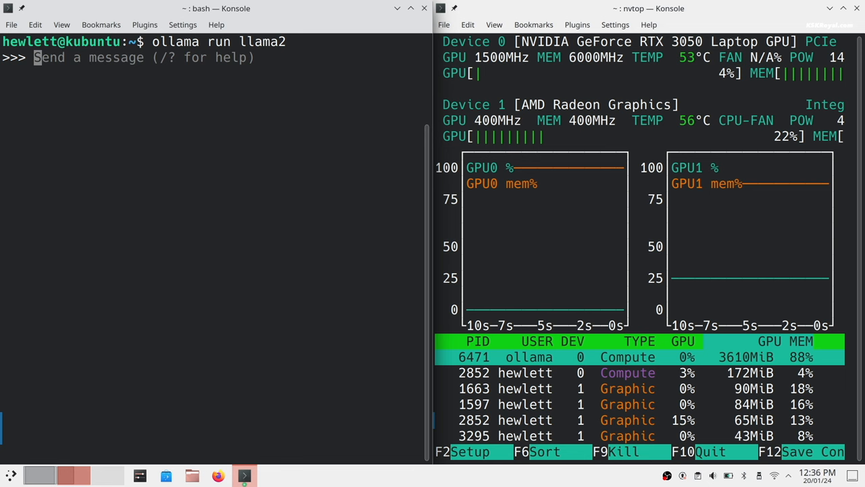
# - Begin a greeting 'Hello H' at the ollama llama2 prompt
pyautogui.write('Hello H')
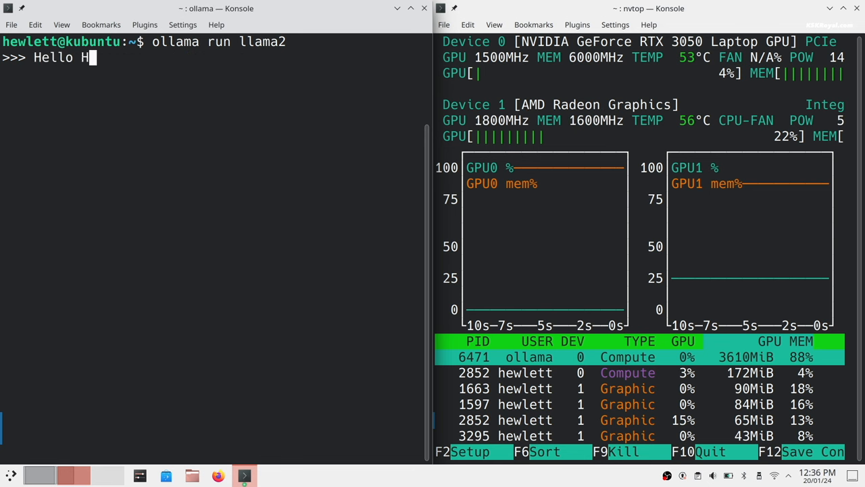